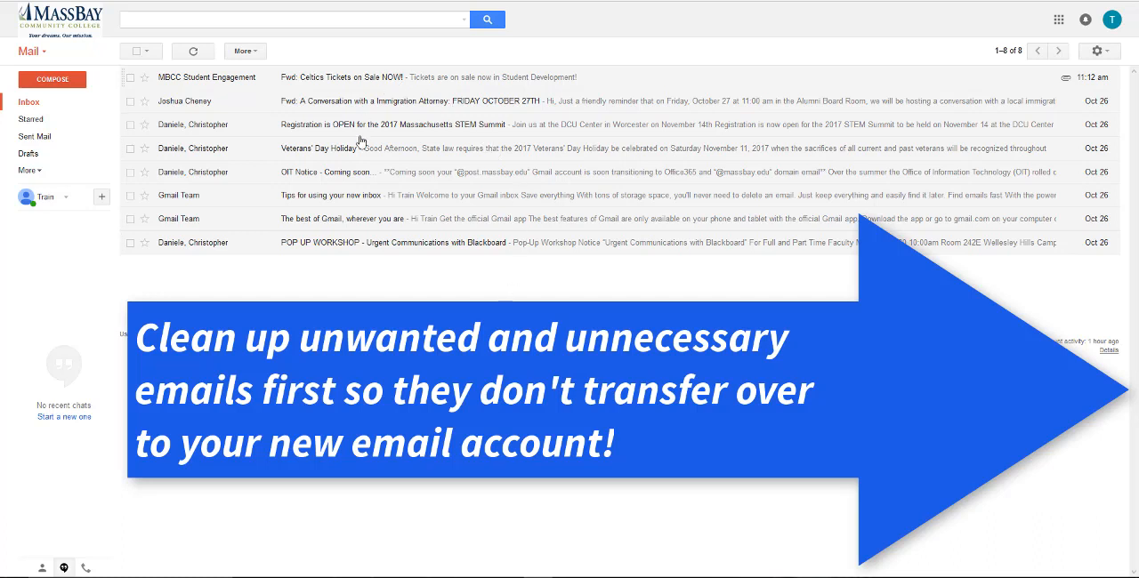
mouse_move(423, 298)
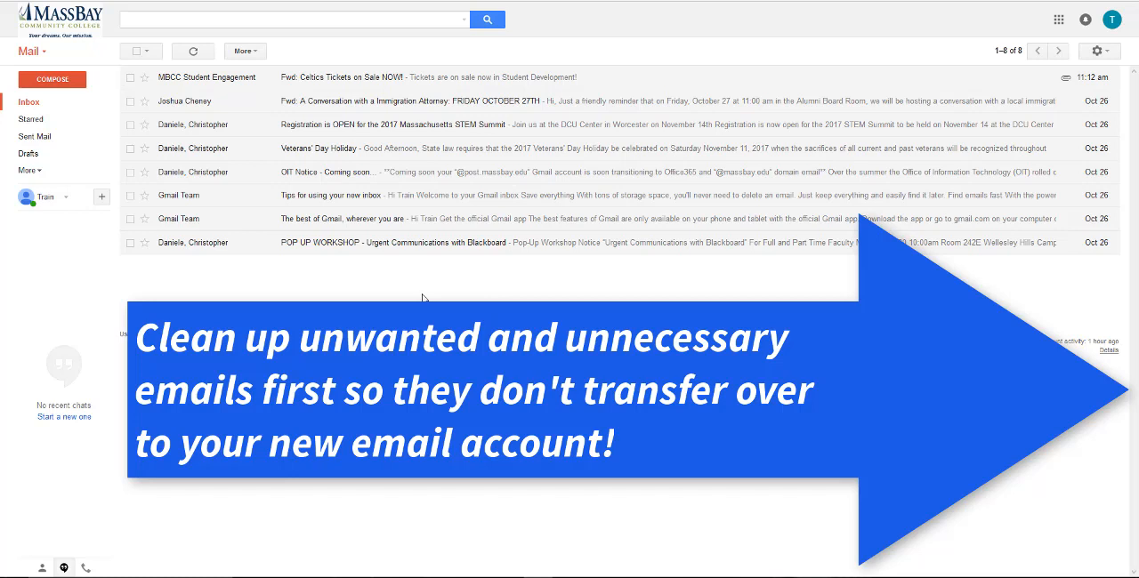
mouse_move(463, 192)
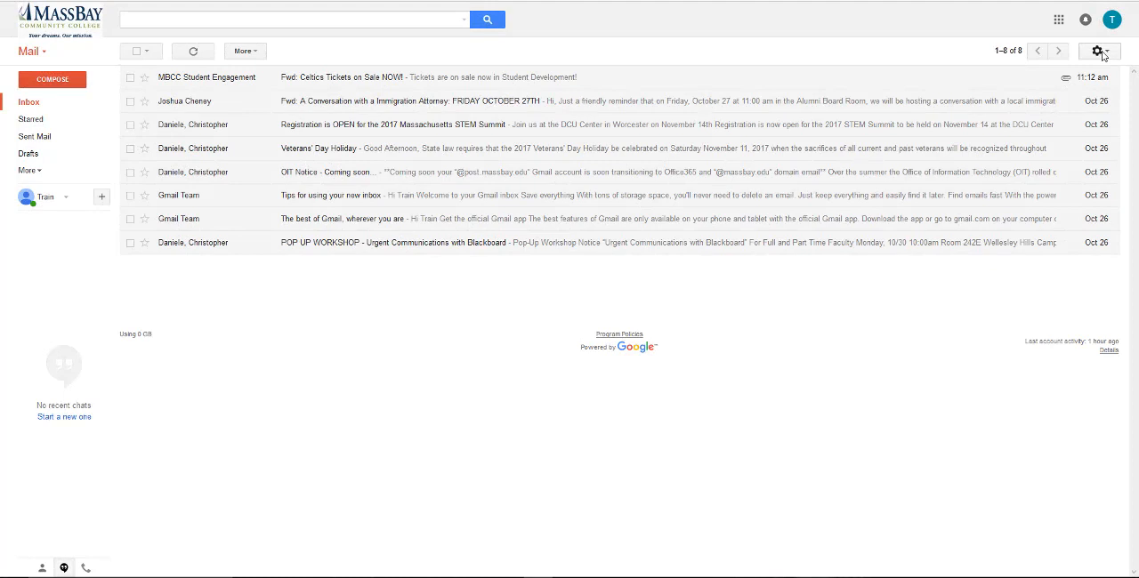
mouse_move(1097, 51)
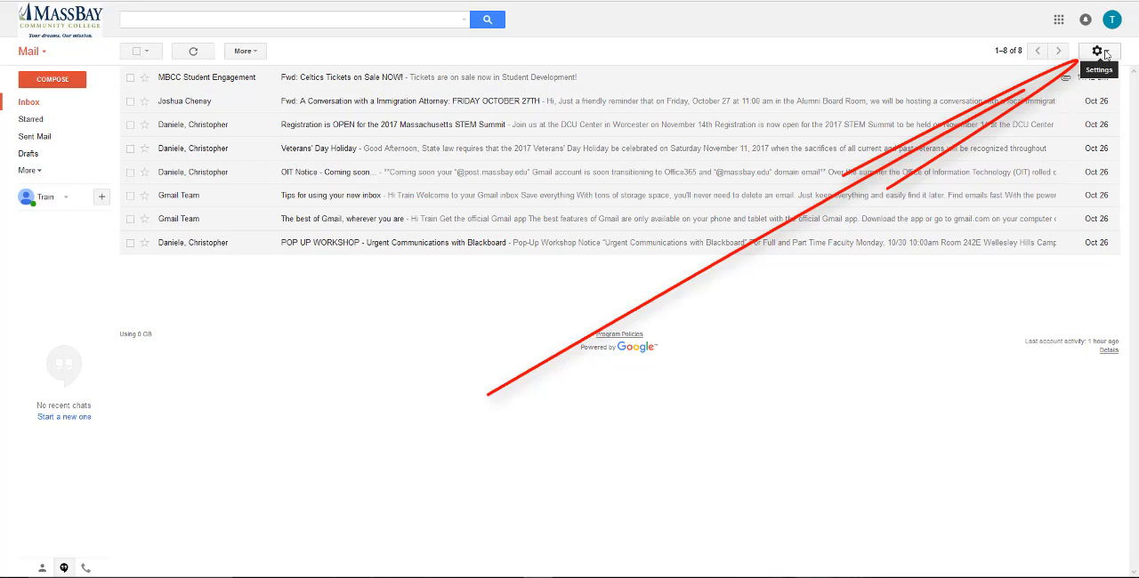
Open Gmail's full Settings page from the gear menu.
click(1097, 50)
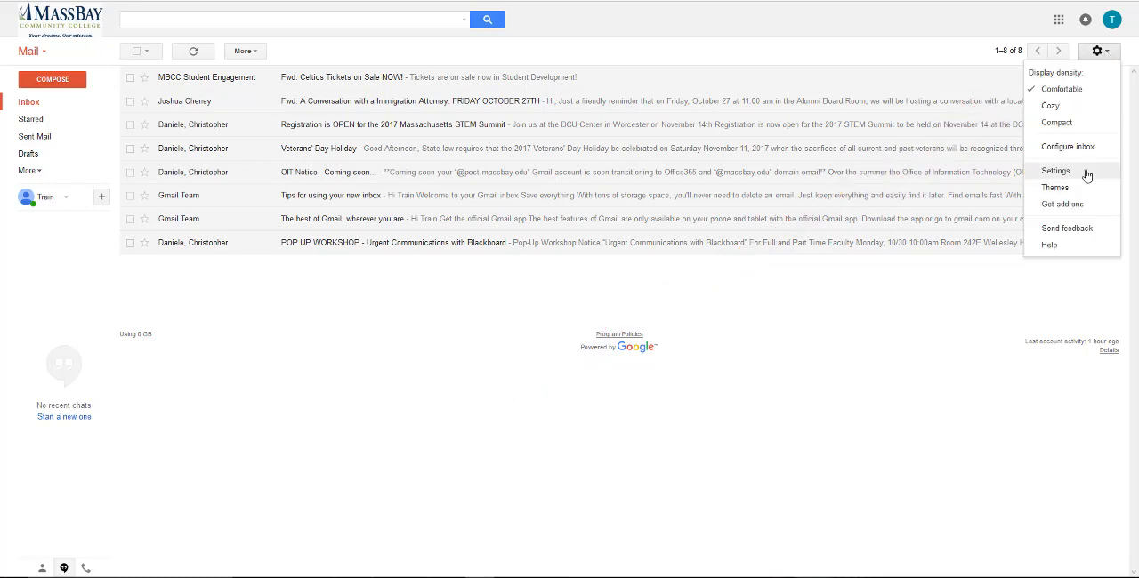
click(1056, 170)
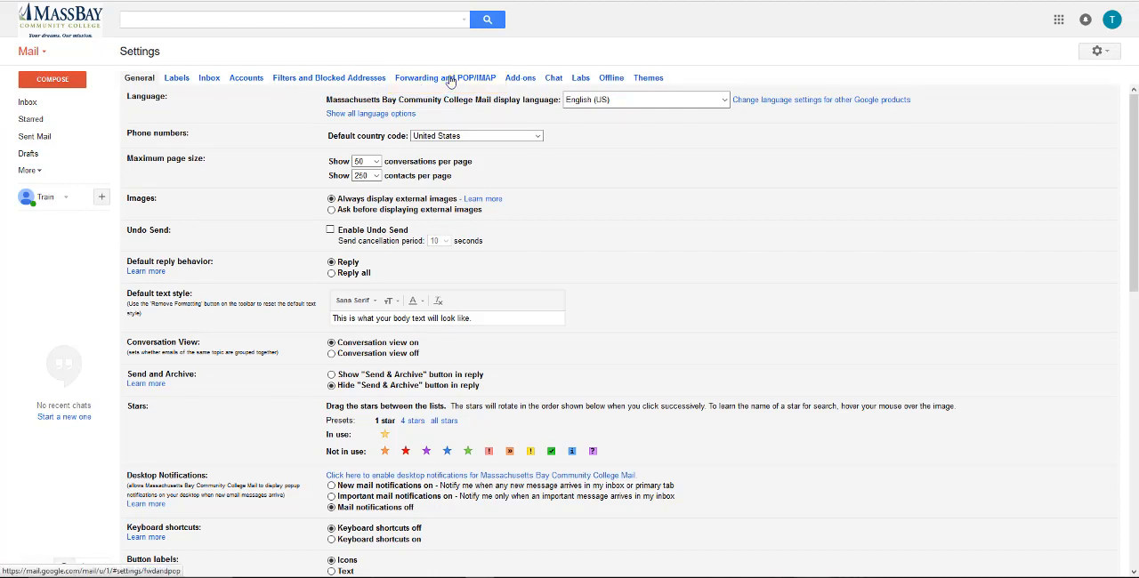
click(445, 77)
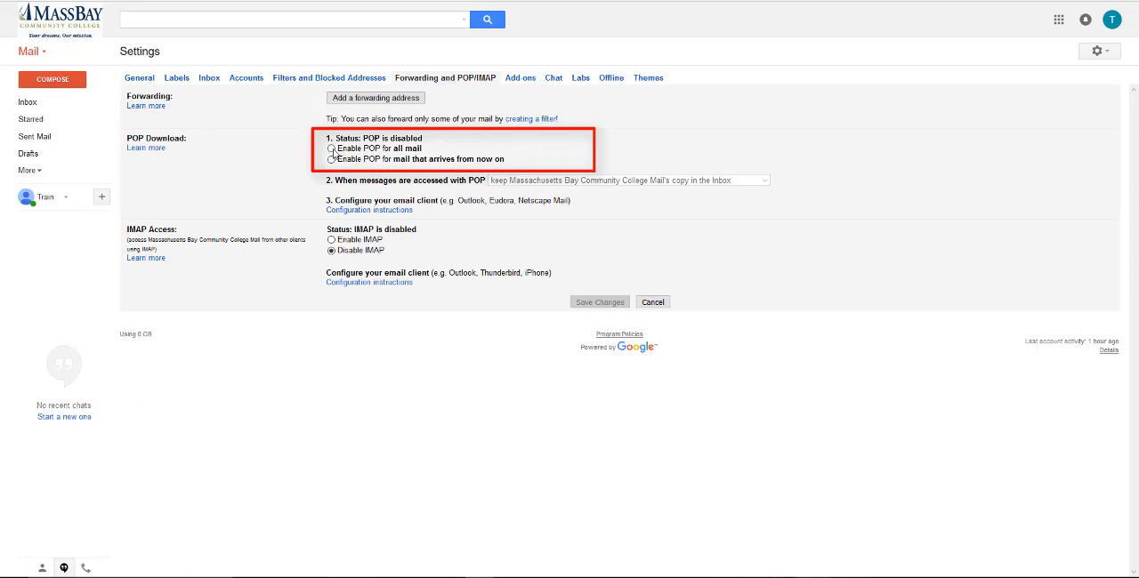
click(331, 148)
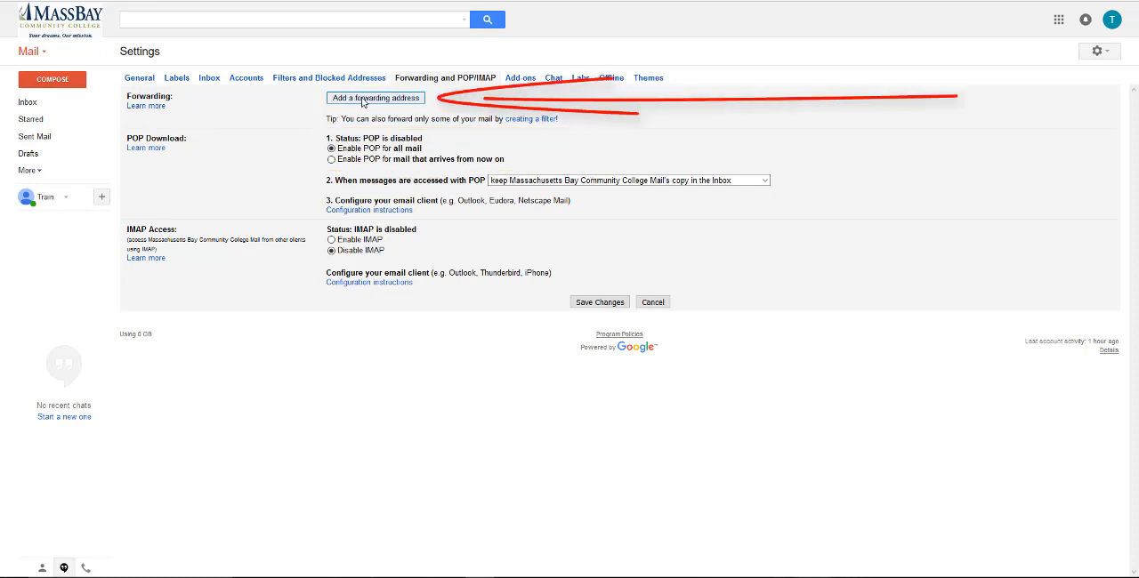
click(374, 98)
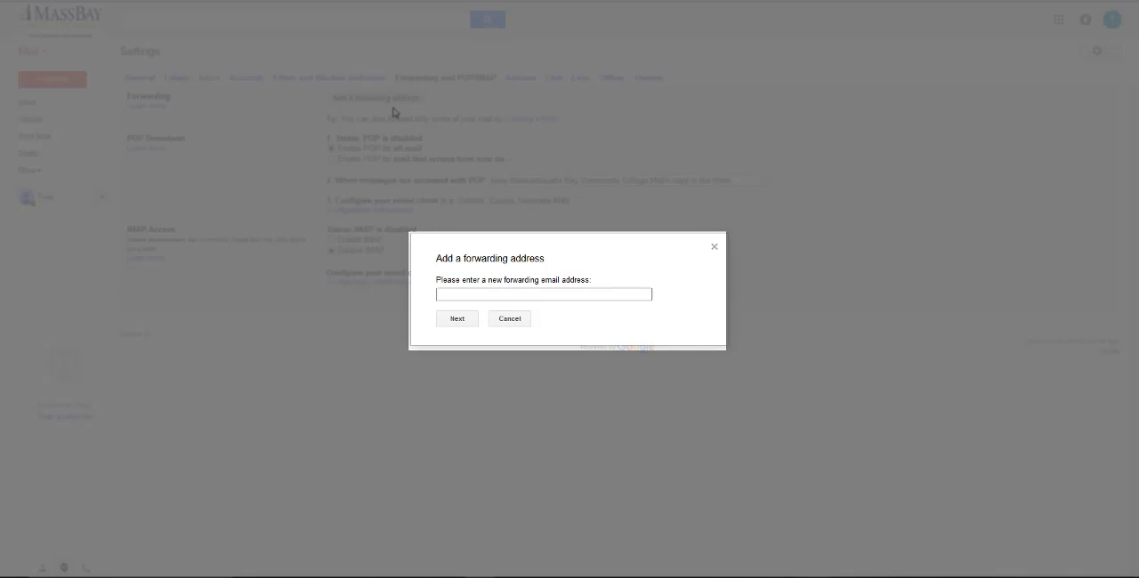
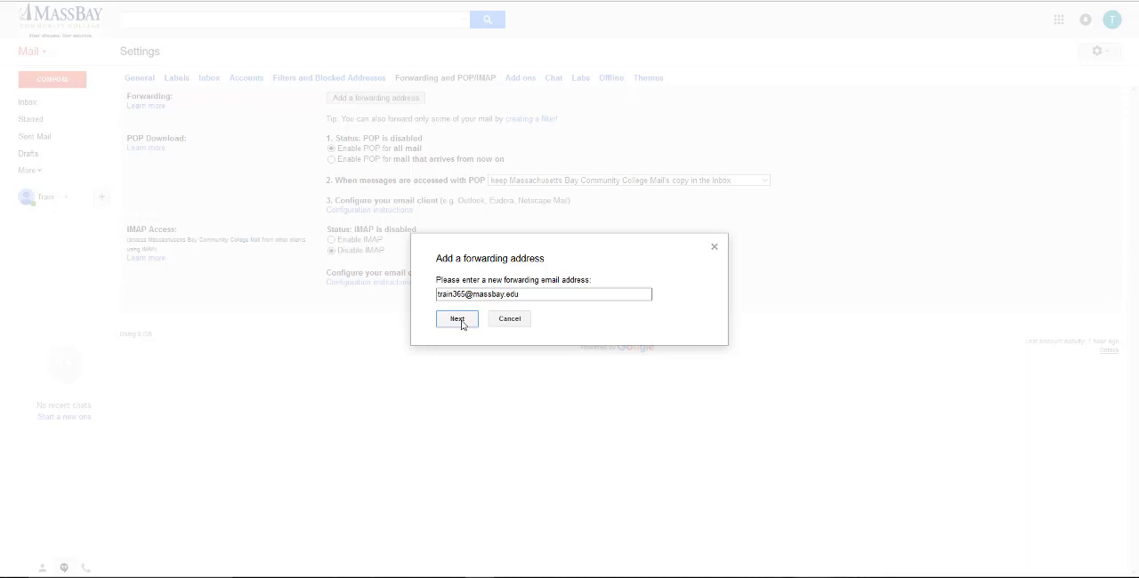
click(457, 318)
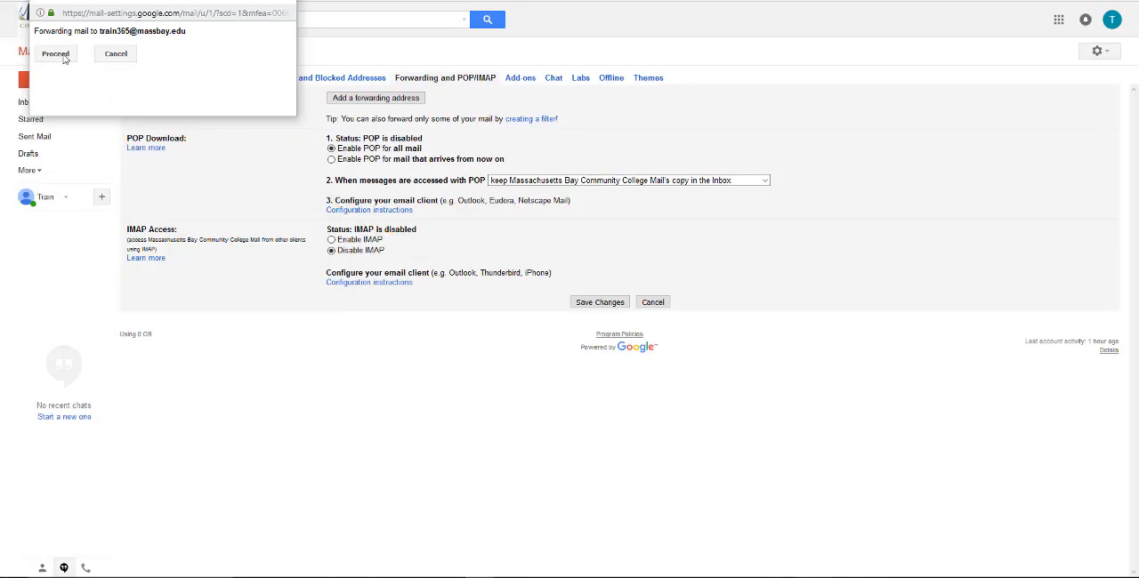
click(55, 54)
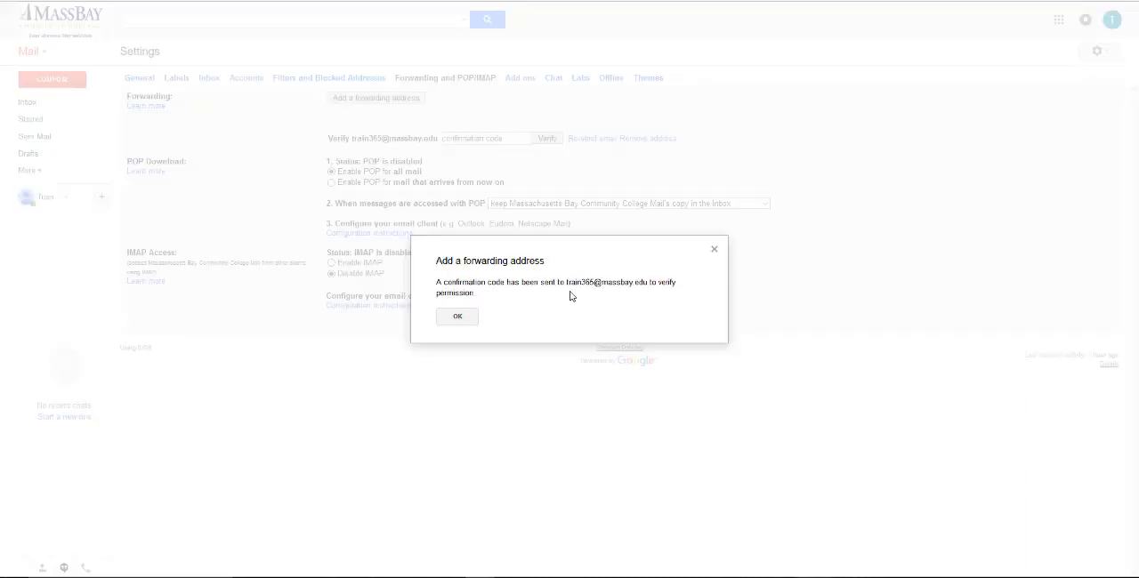
mouse_move(625, 294)
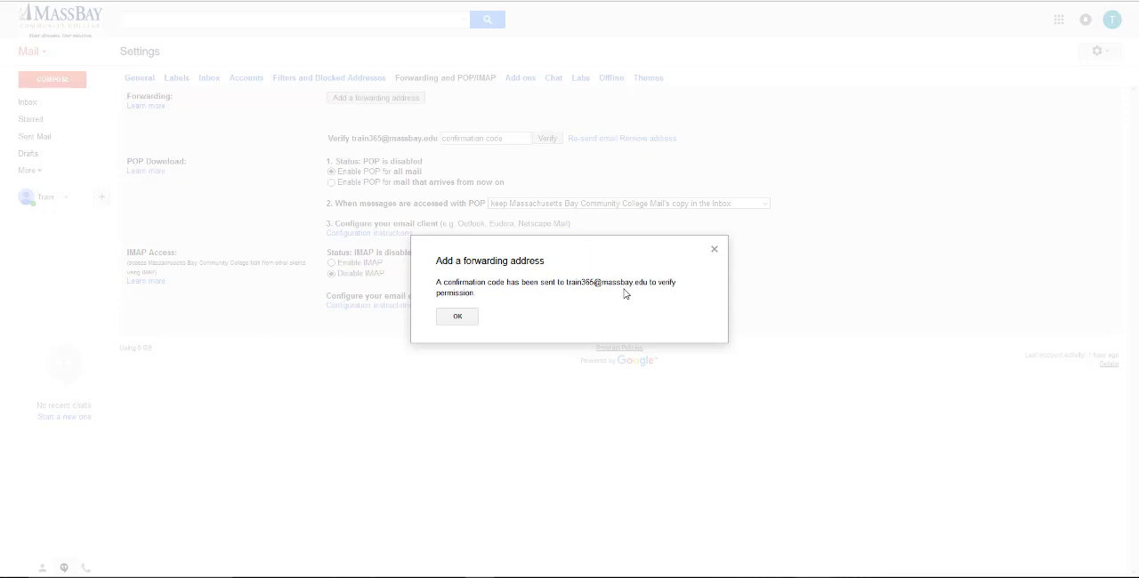
click(457, 316)
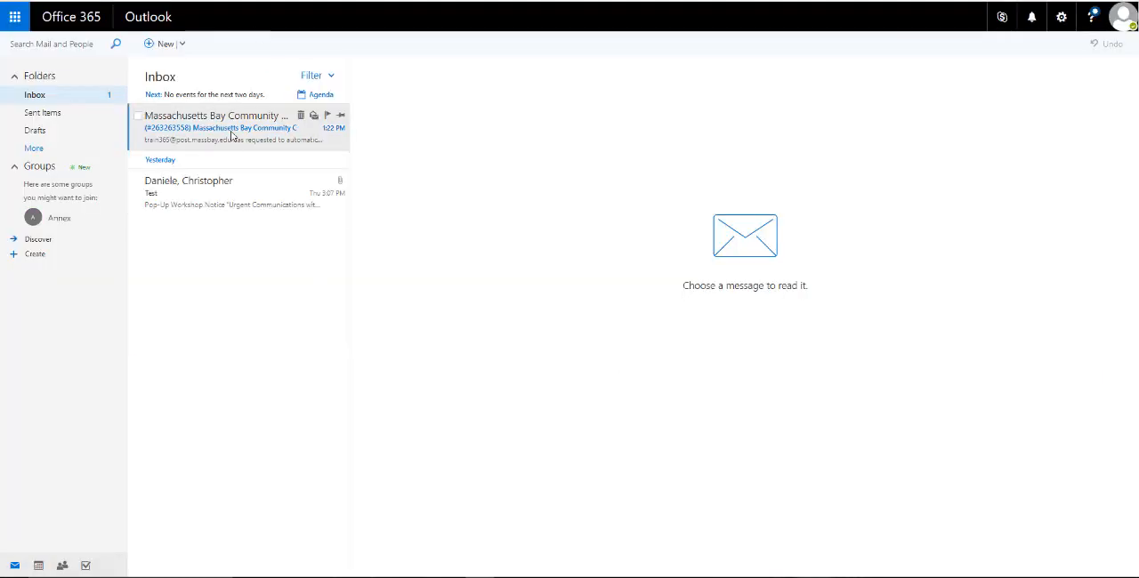
Open the newest Massachusetts Bay Community College message containing the confirmation code.
click(221, 127)
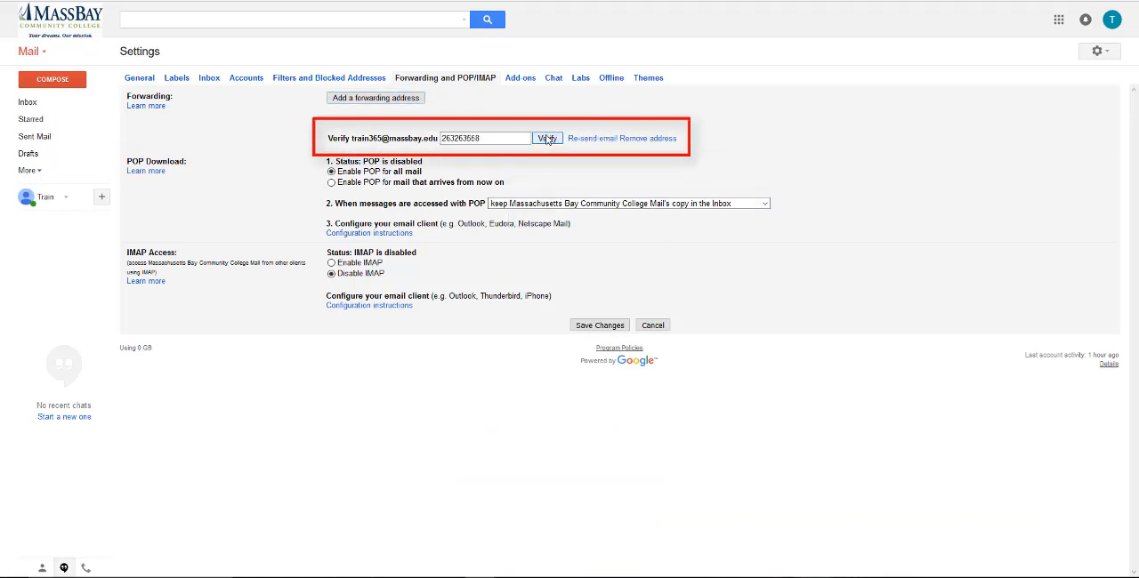
Verify the forwarding address, forward copies while keeping Gmail's copy, and save changes.
click(547, 138)
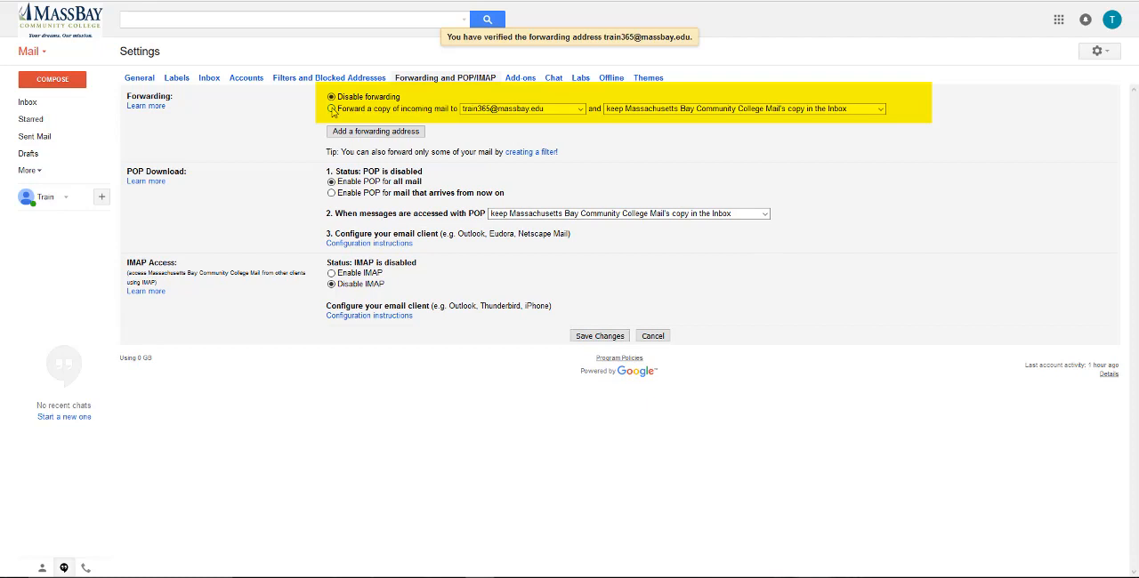
click(331, 107)
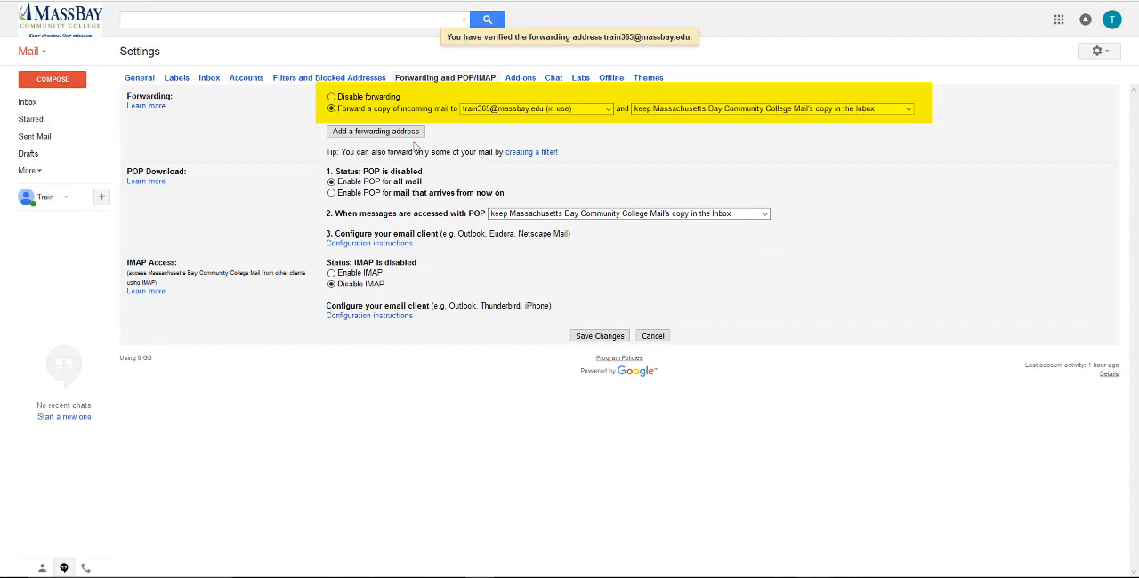
mouse_move(449, 122)
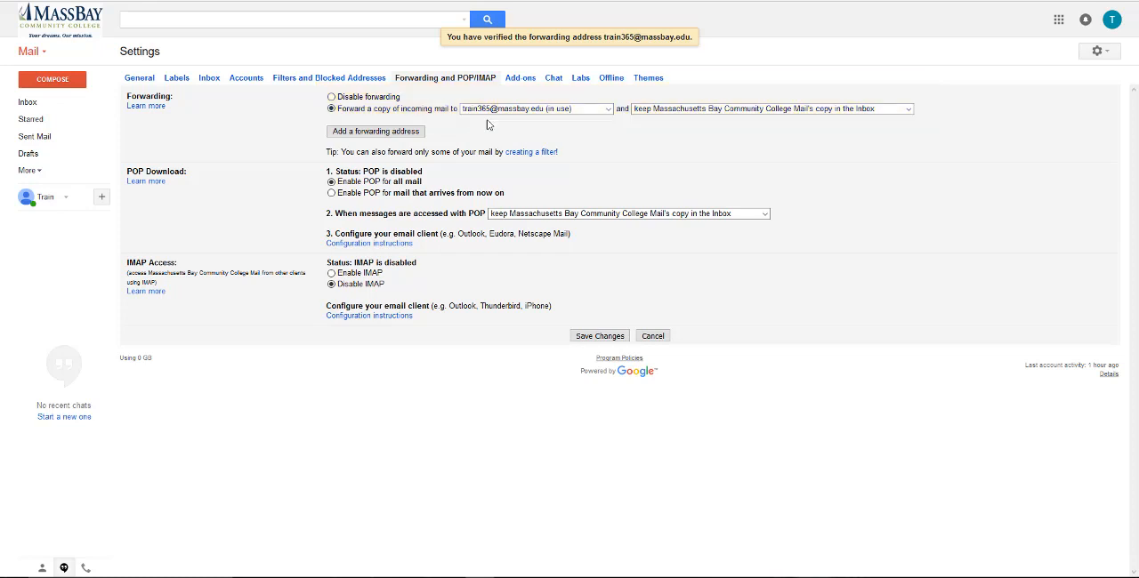
mouse_move(545, 125)
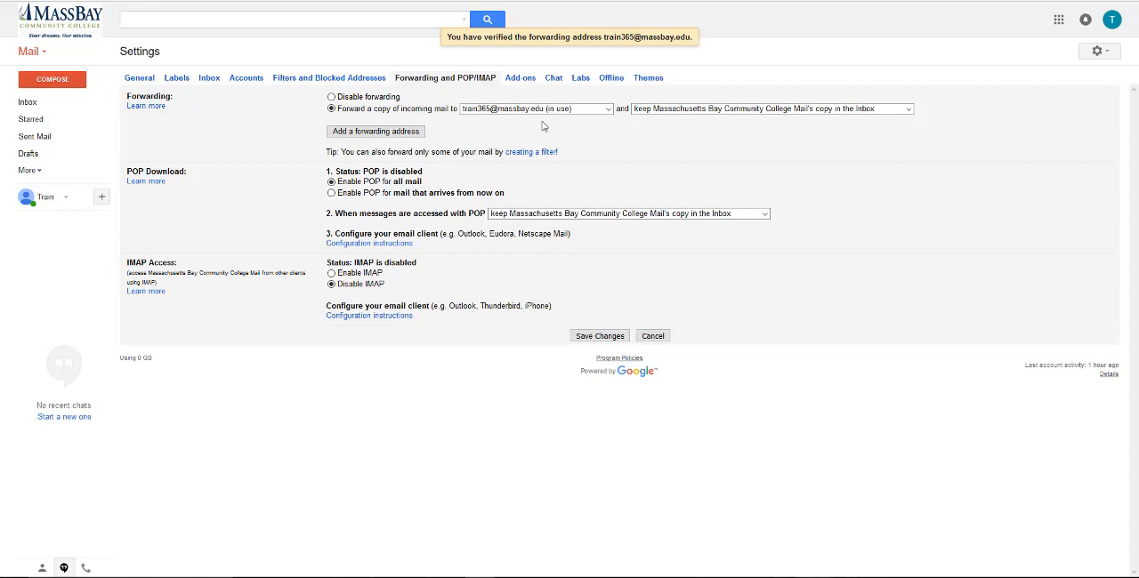
mouse_move(735, 128)
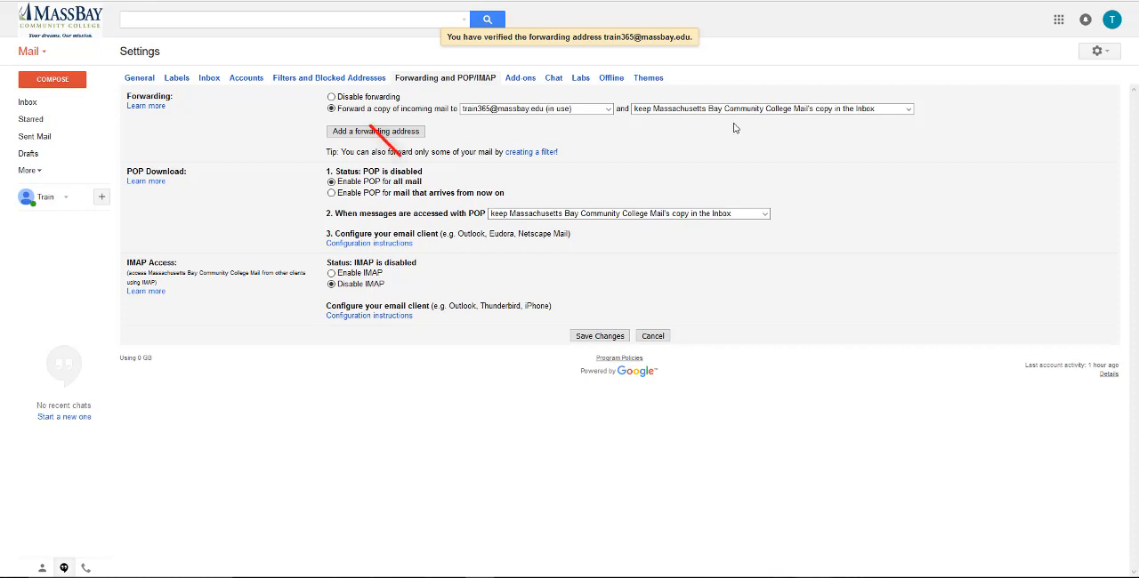
click(28, 102)
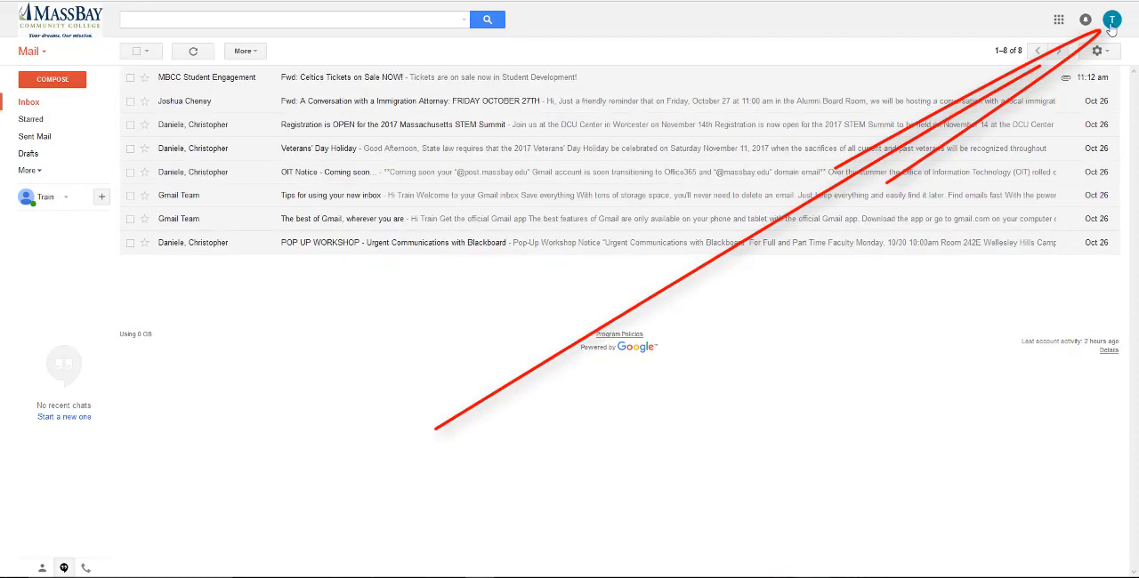
mouse_move(1111, 19)
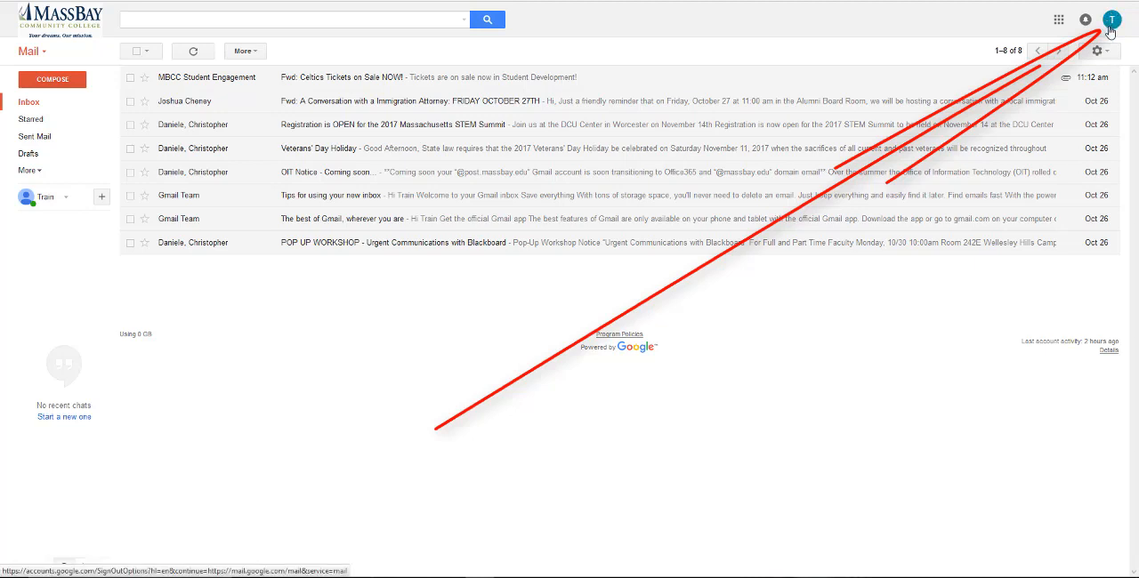
mouse_move(1112, 20)
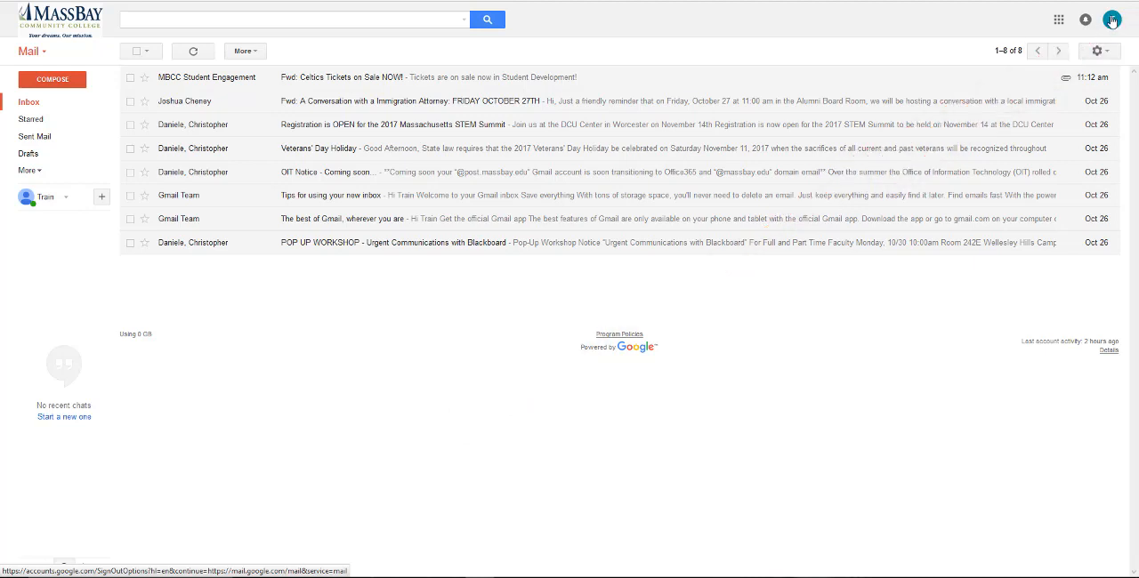
Open My Account for the Train Office 365 account from Gmail's avatar menu.
click(1111, 19)
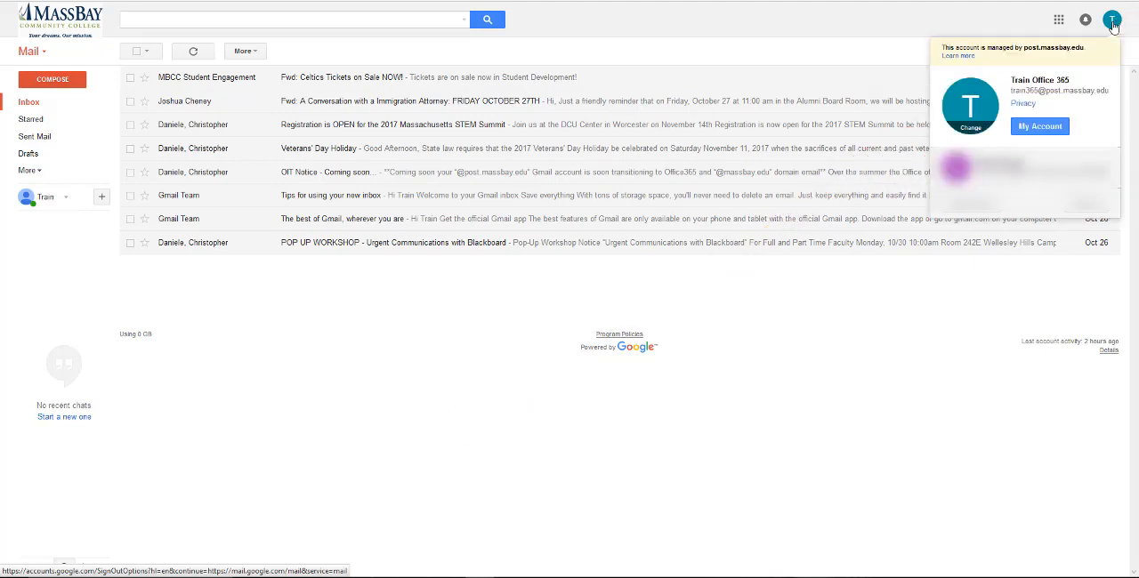
mouse_move(1039, 126)
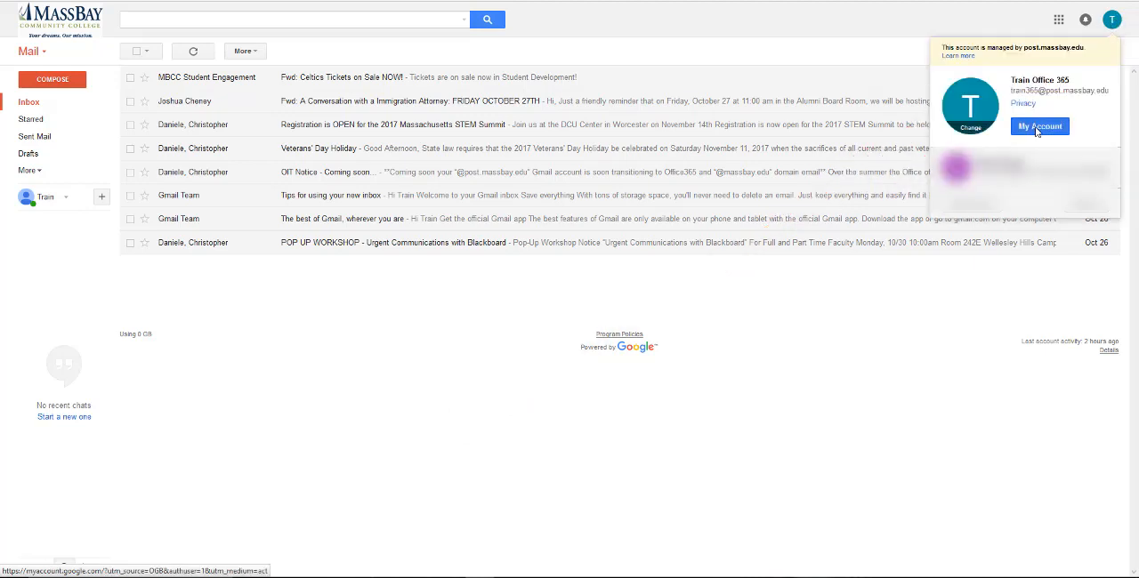
click(1039, 125)
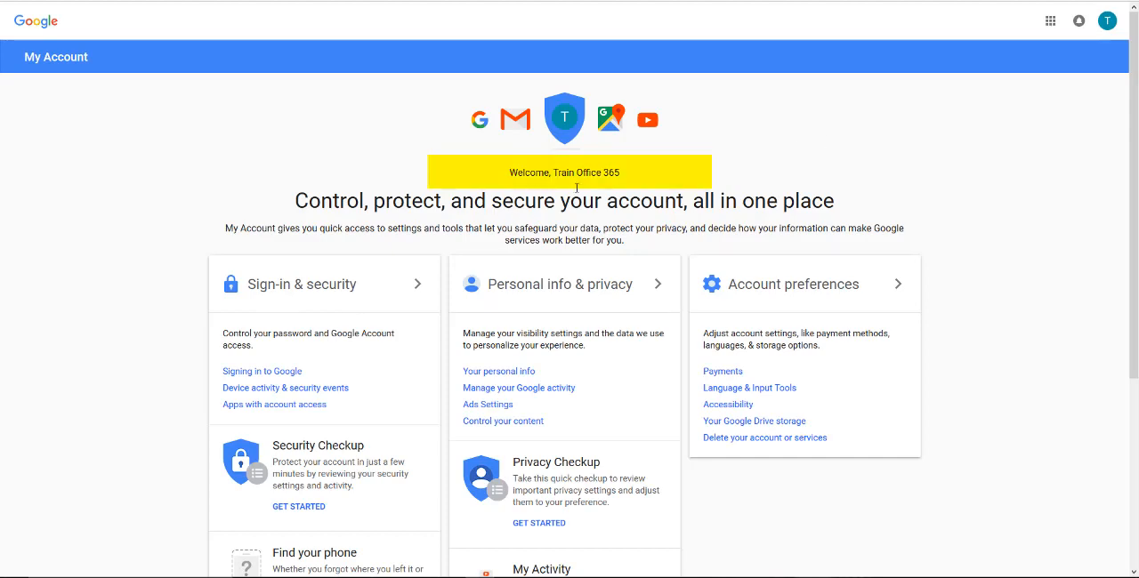
mouse_move(329, 291)
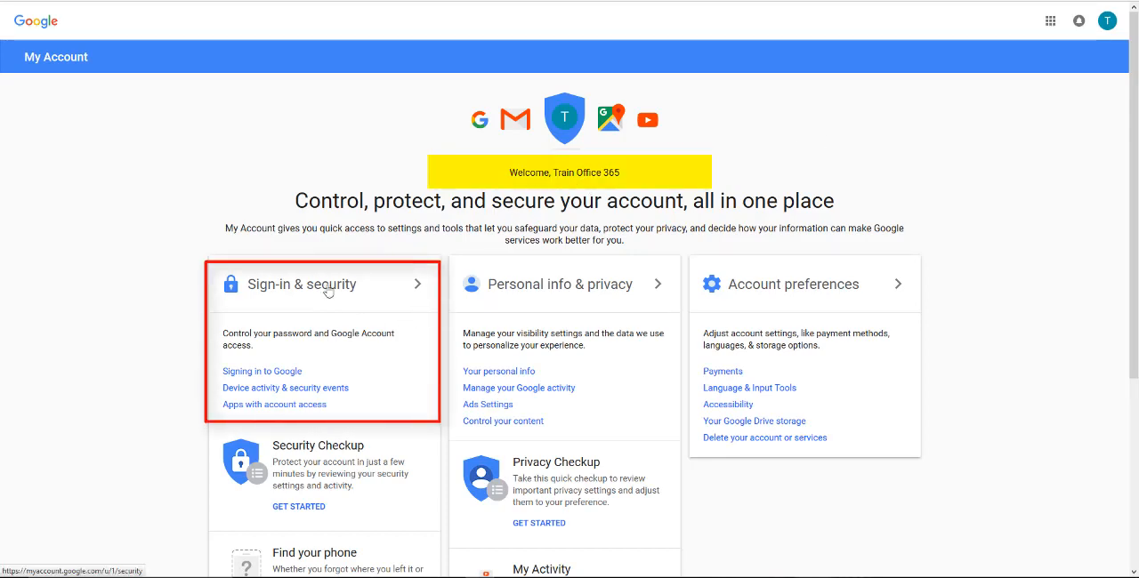
Turn on Allow less secure apps under Sign-in & security's Apps with account access.
click(301, 283)
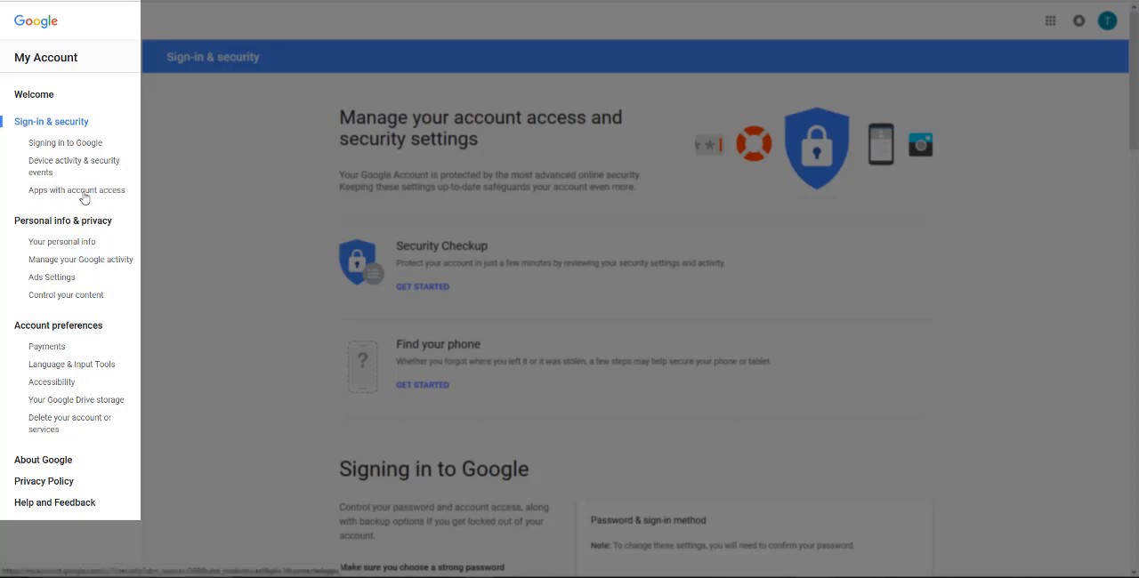
click(77, 189)
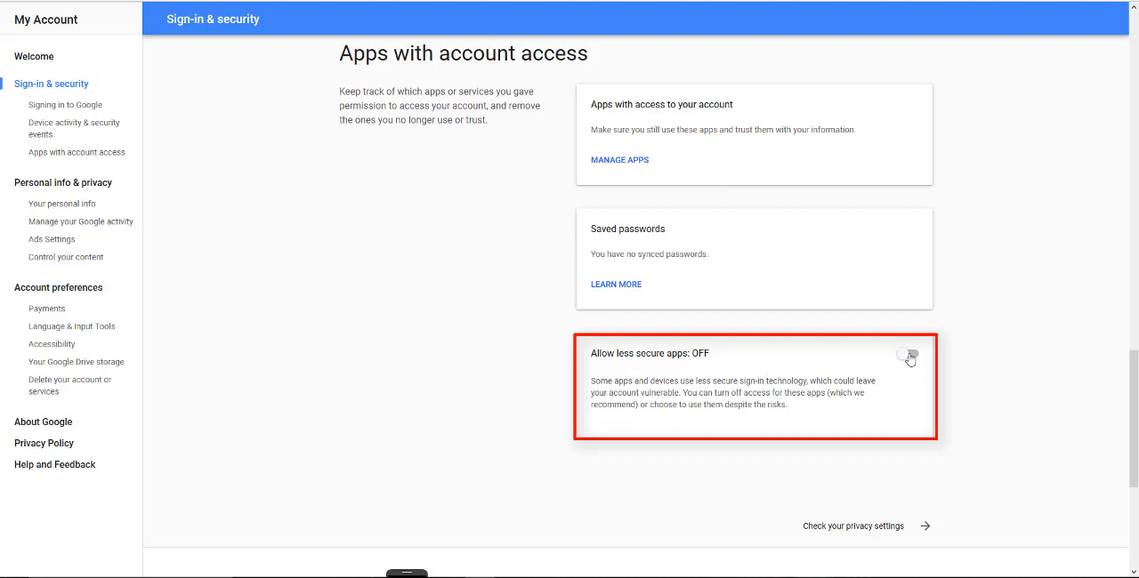
click(906, 355)
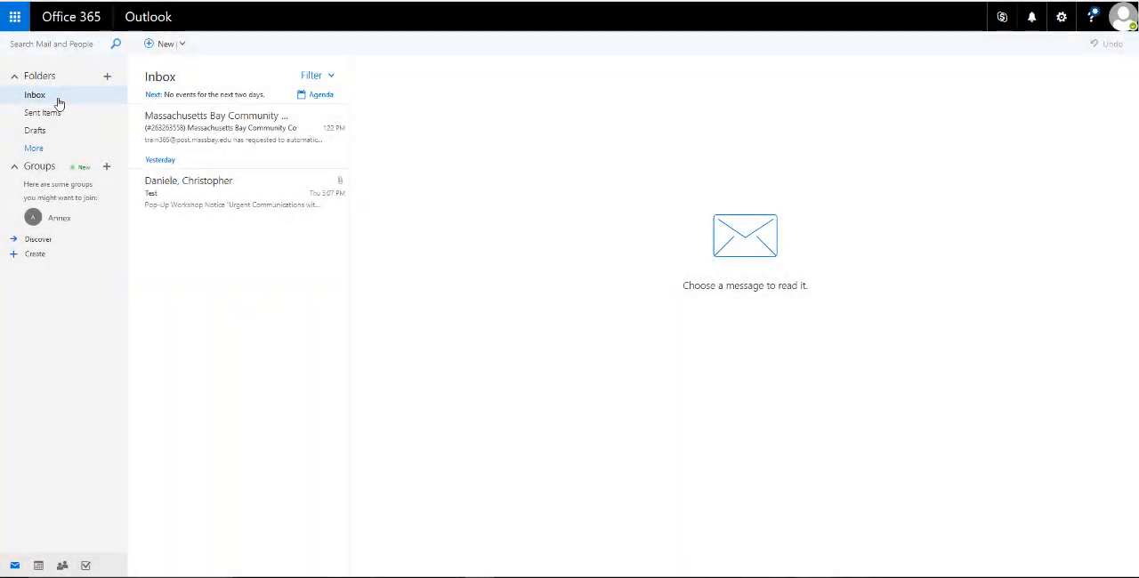
mouse_move(148, 16)
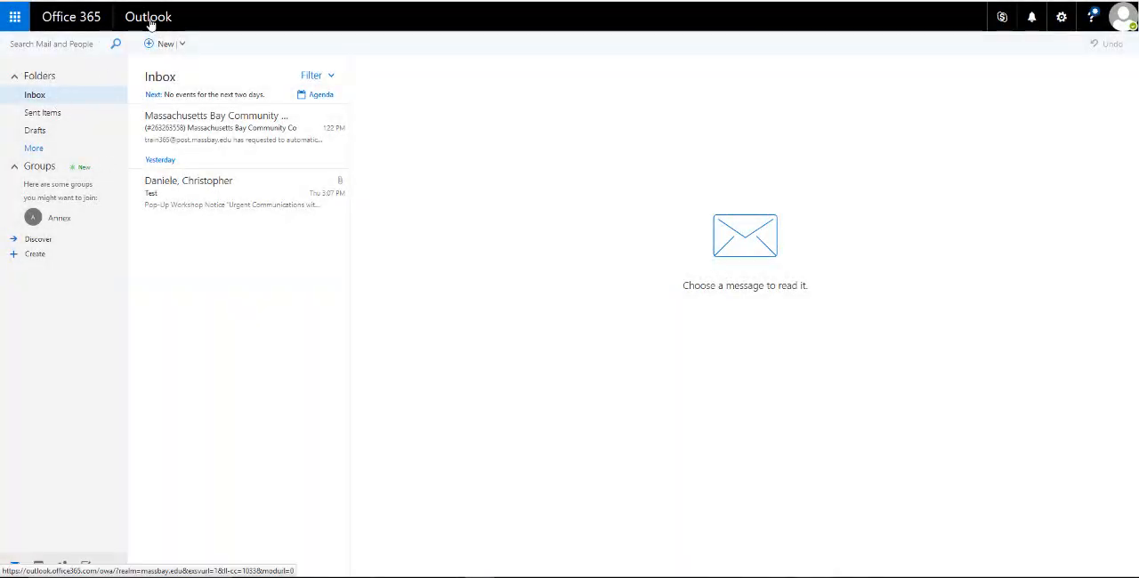
mouse_move(1123, 16)
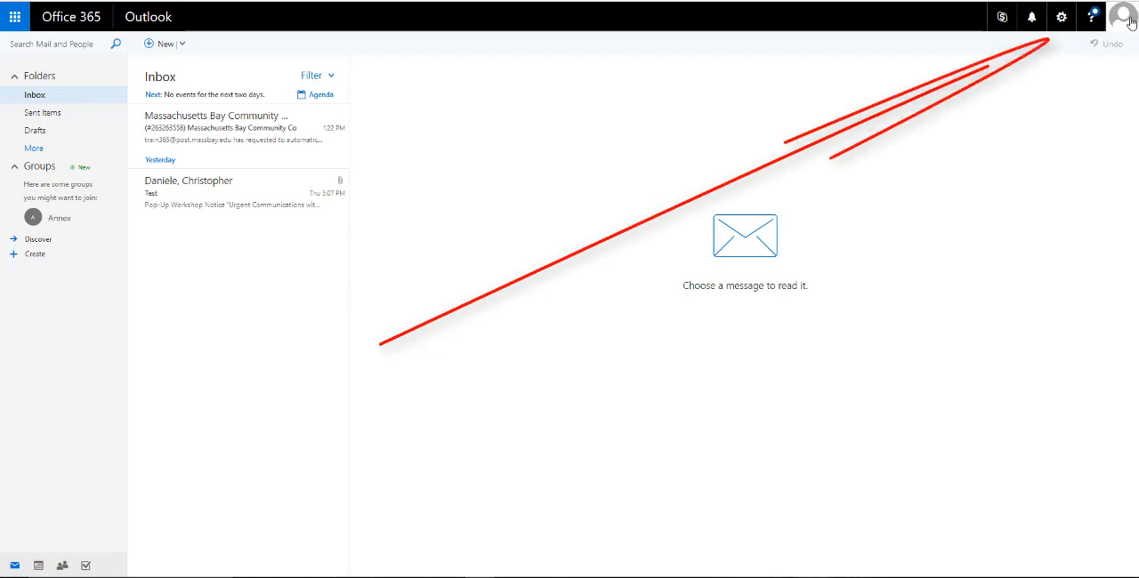
mouse_move(1062, 16)
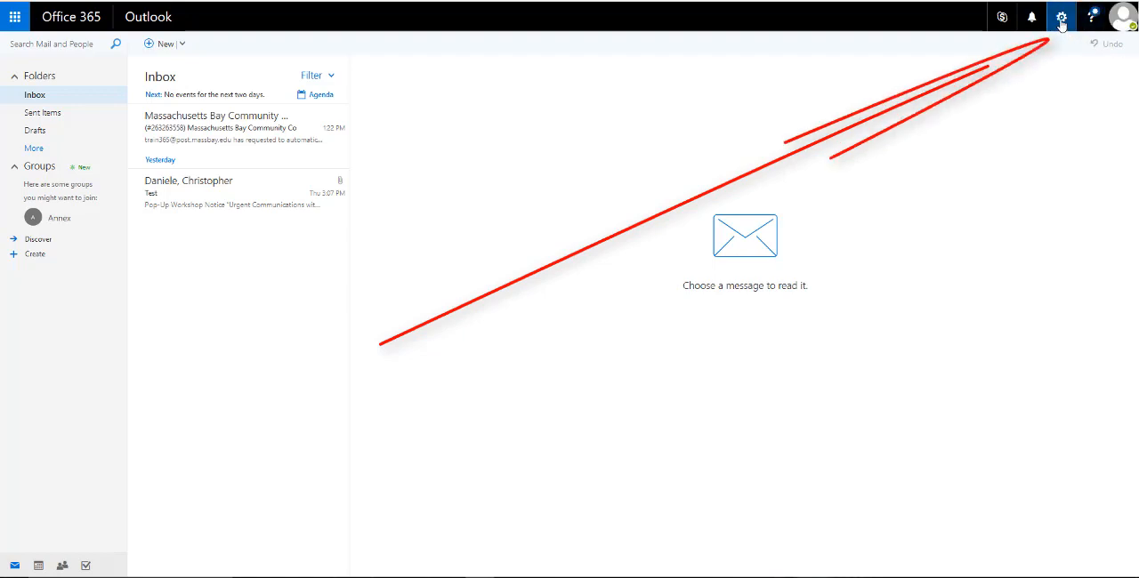
Open Outlook's Settings pane from the top-bar gear icon.
click(1061, 16)
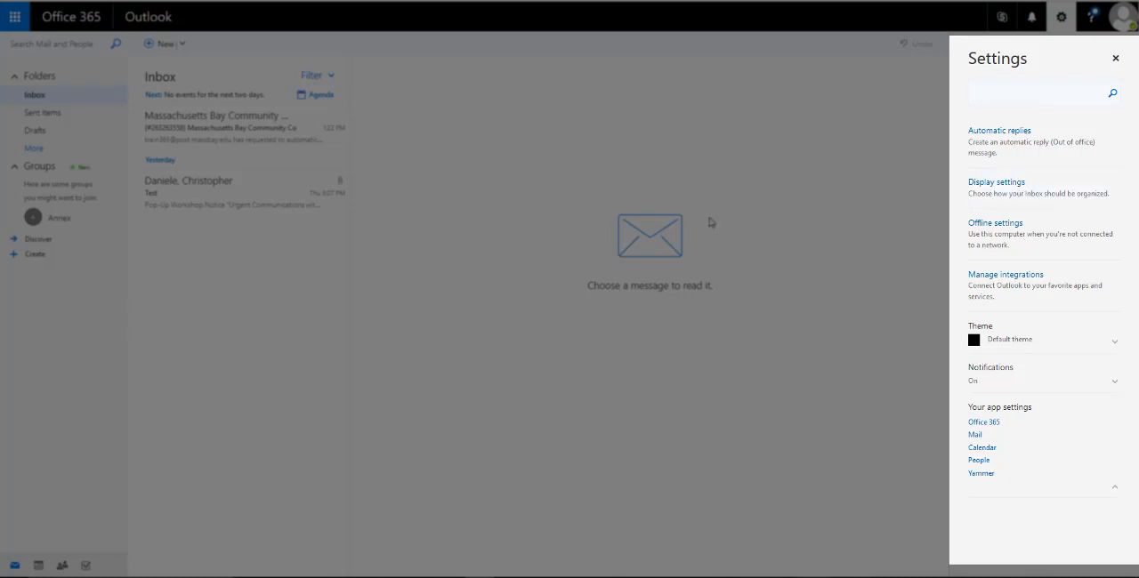
Search settings for 'connected accounts' and open the Connected accounts page.
click(1042, 93)
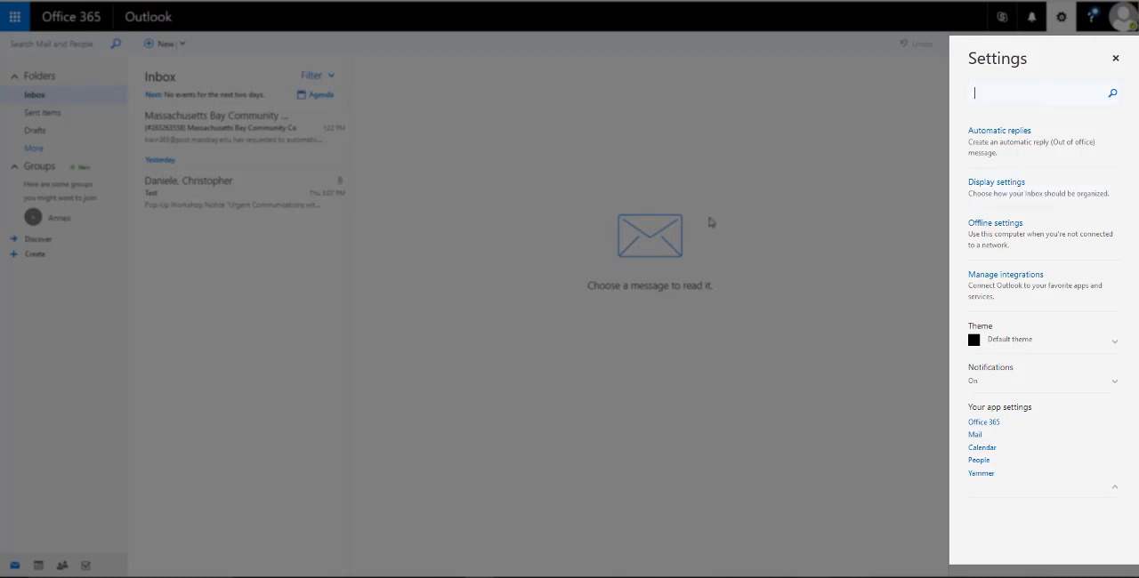
text(connected accounts)
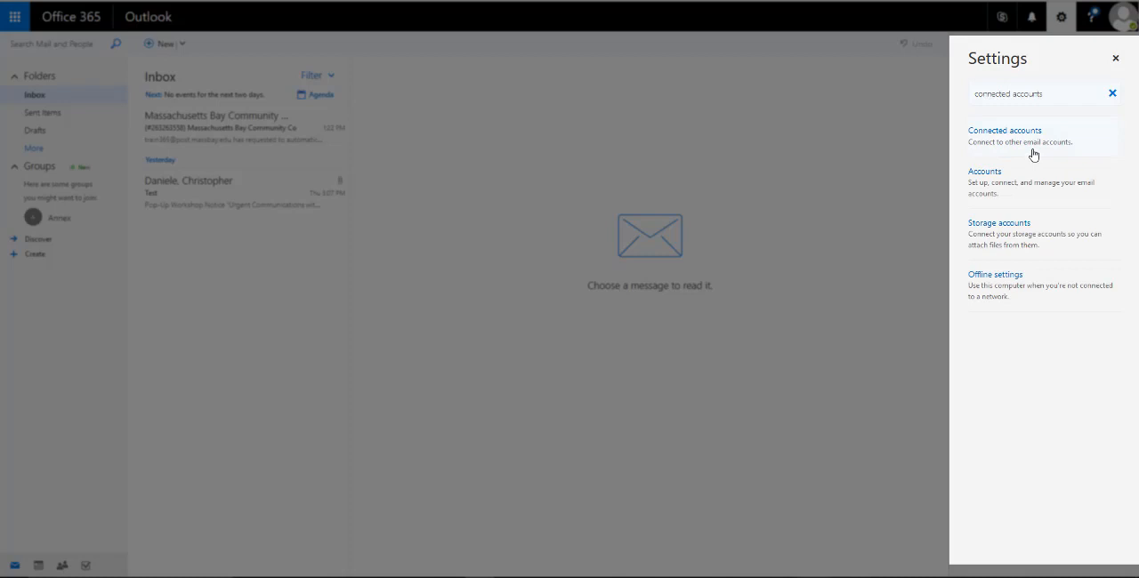
mouse_move(1006, 145)
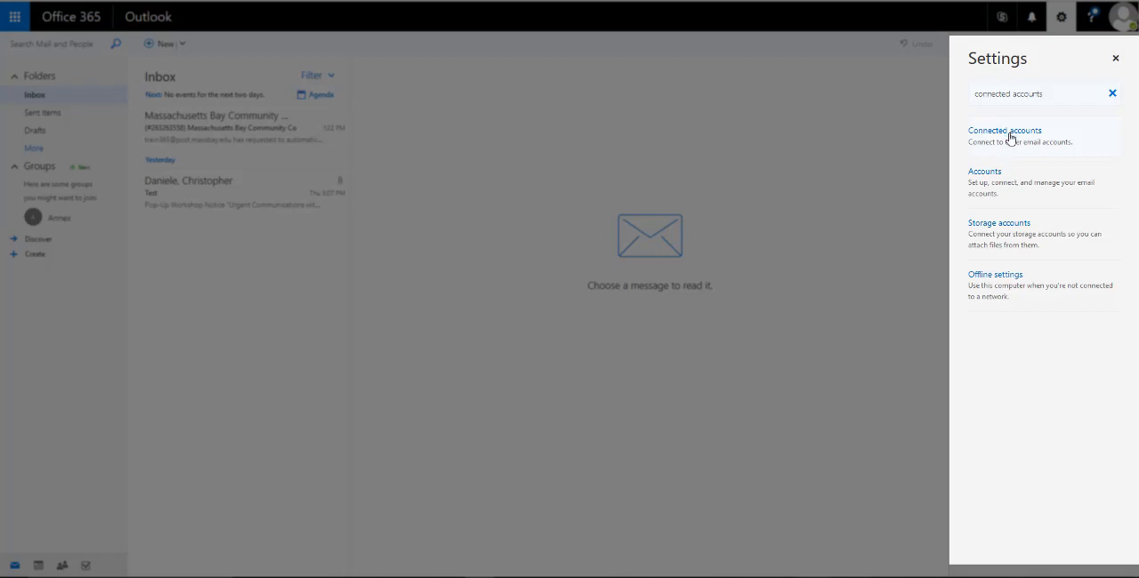
click(1005, 130)
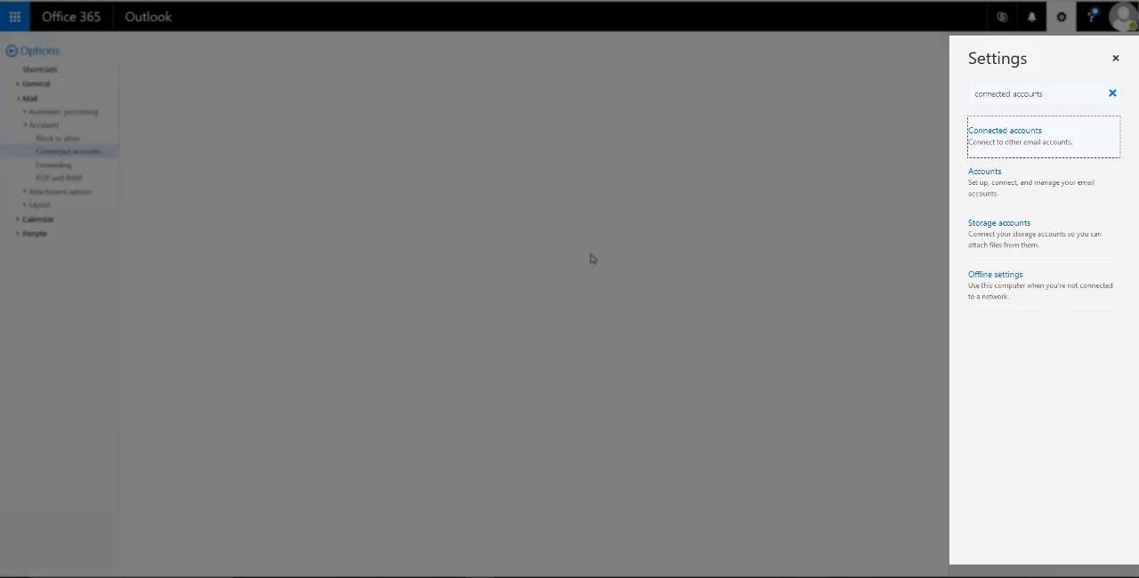
Add a connected account, skip the unsecured connection, and choose POP connection settings.
click(1004, 131)
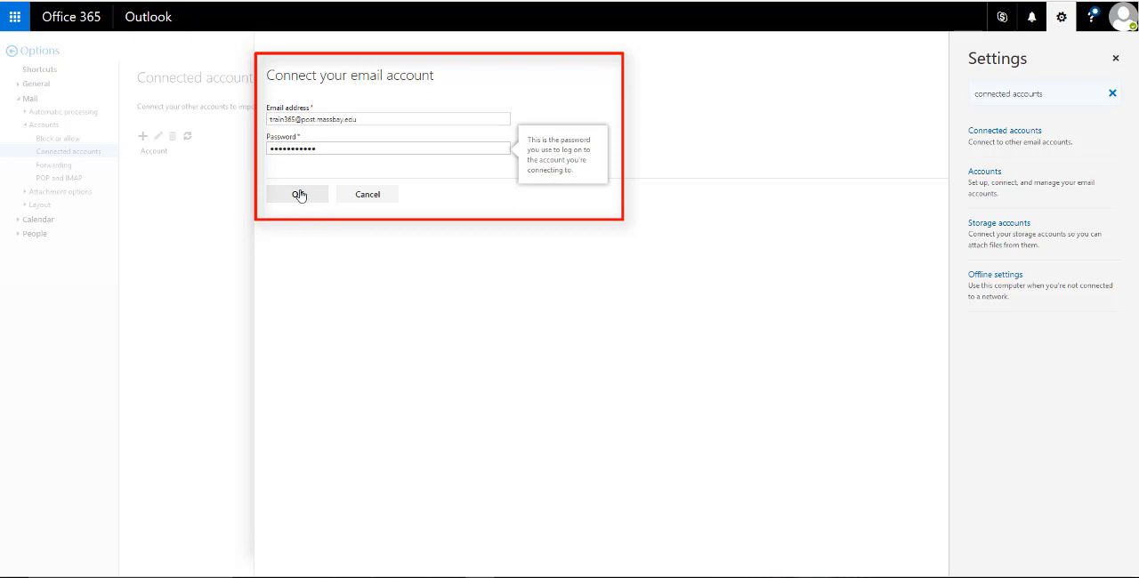
click(300, 194)
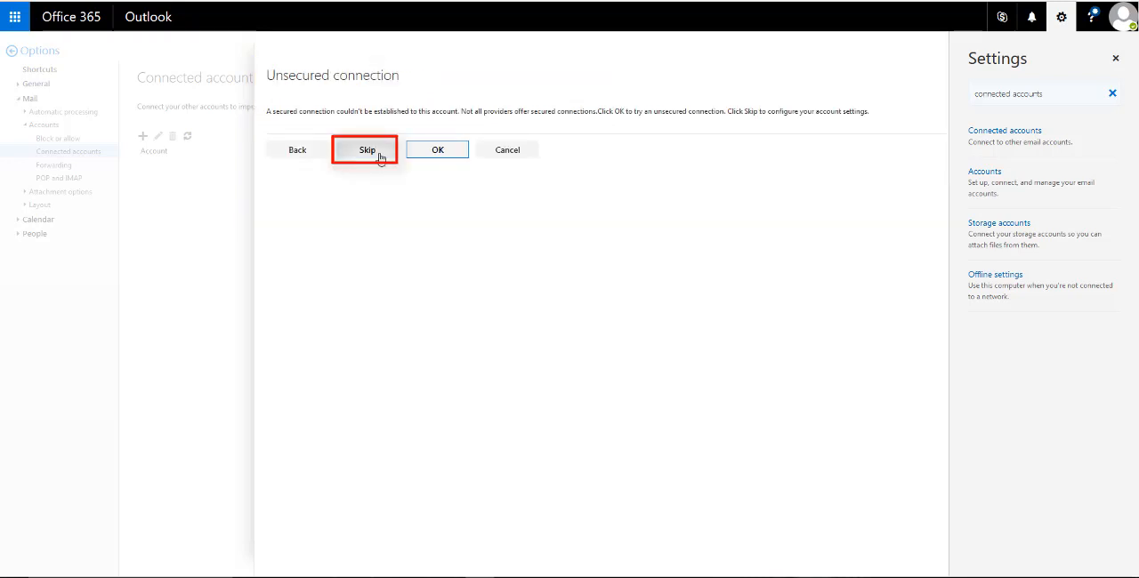
click(366, 150)
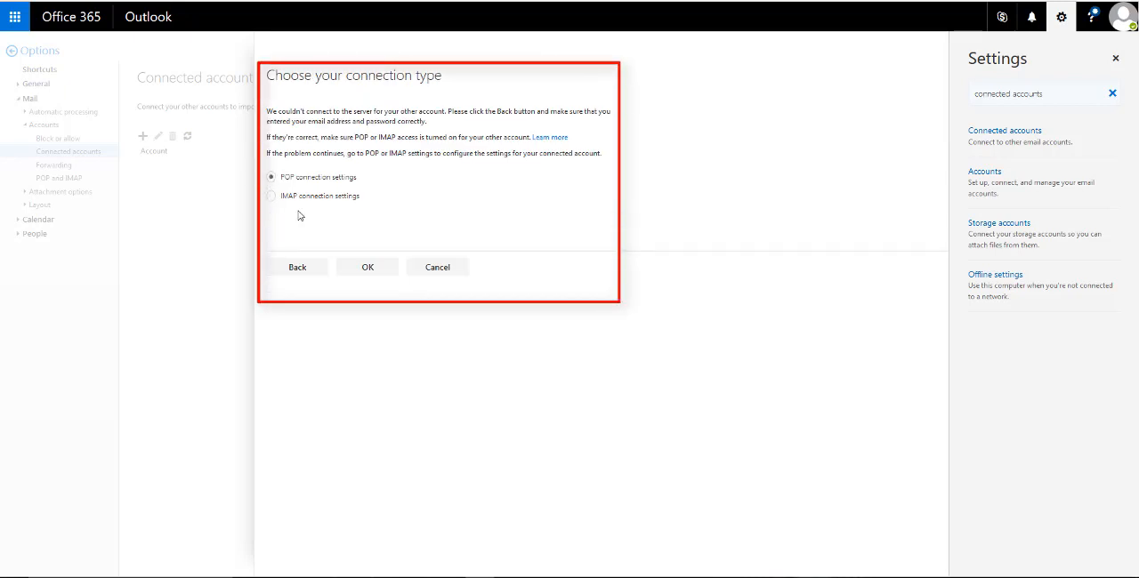
click(368, 267)
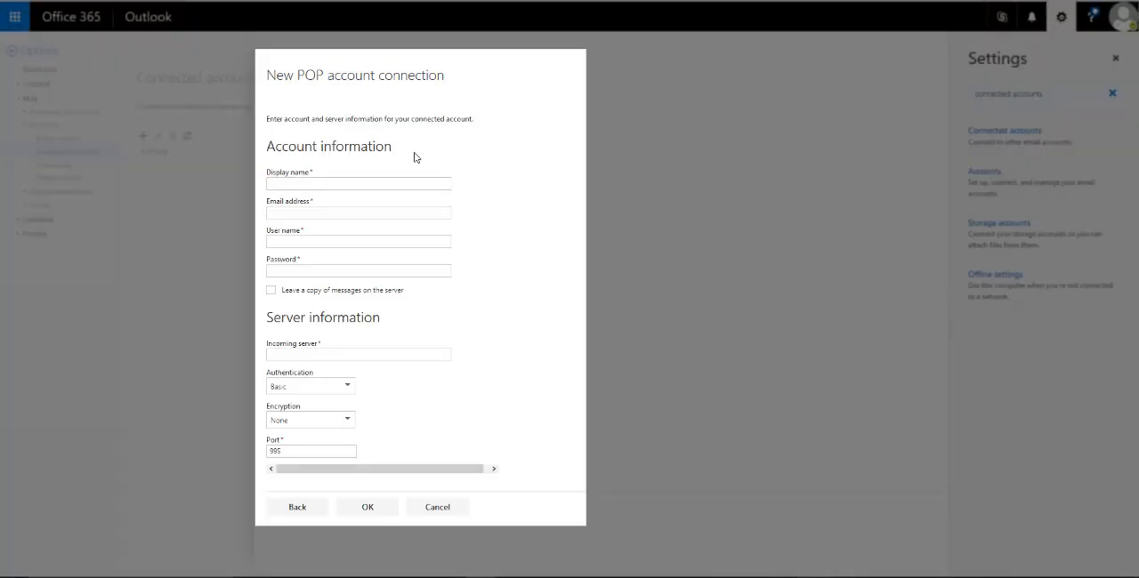
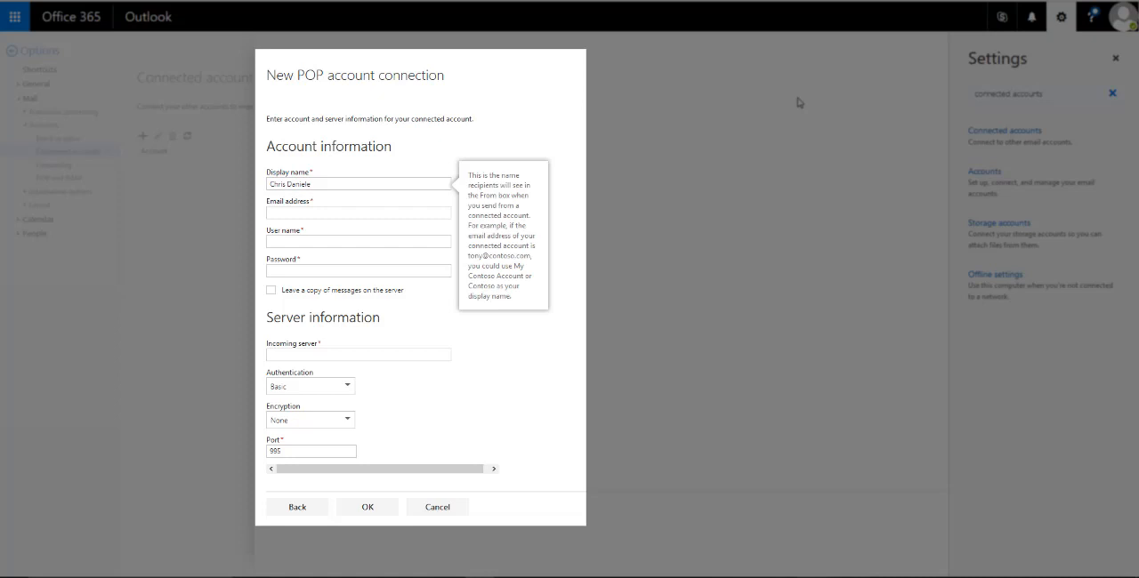
mouse_move(356, 213)
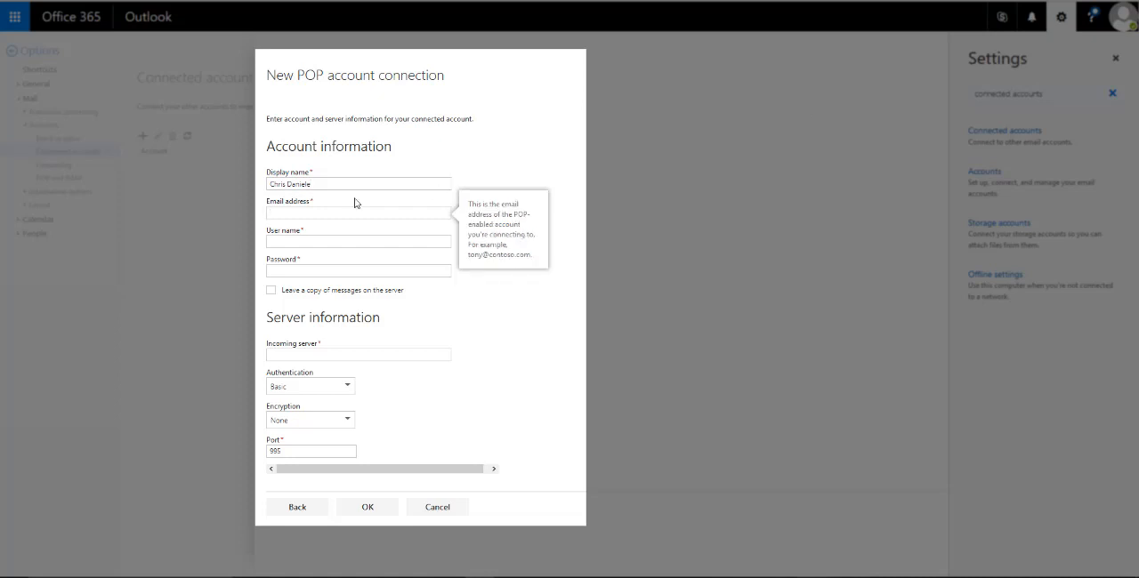
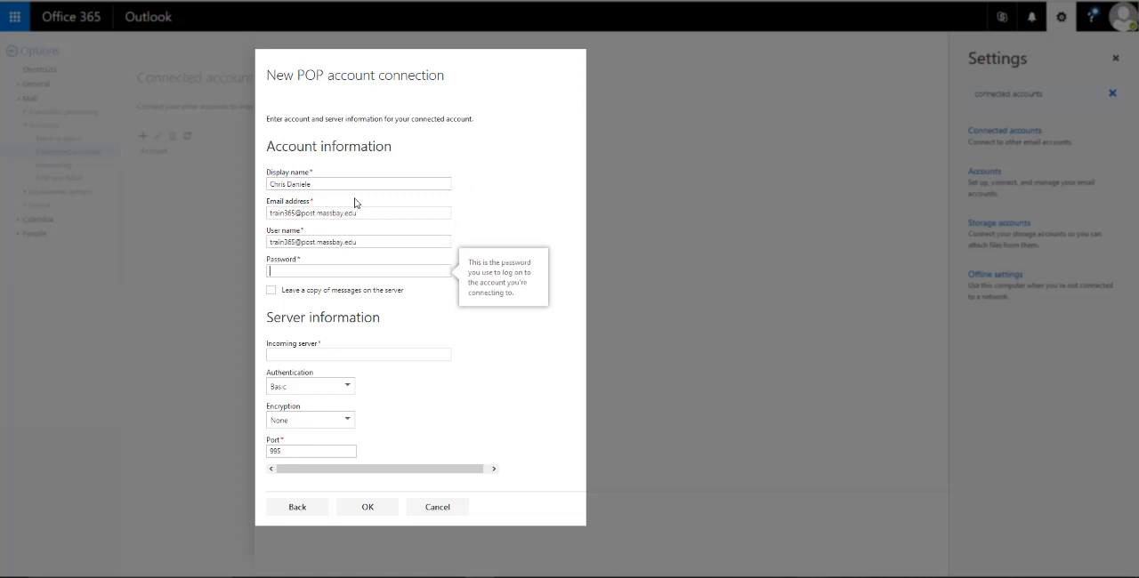
text(password)
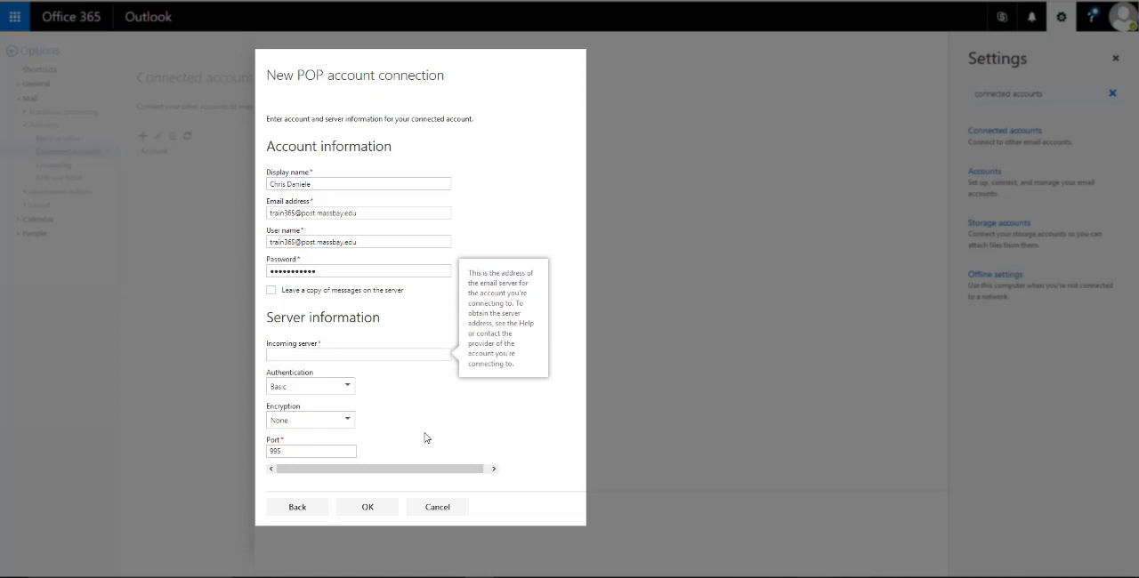
text(pop.gmail.com)
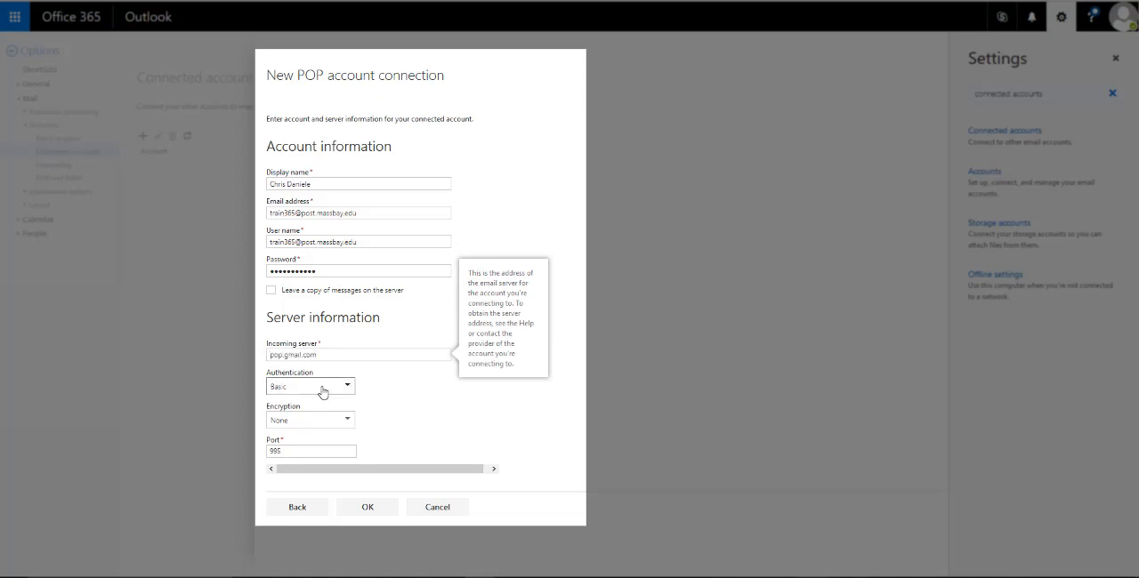
mouse_move(346, 422)
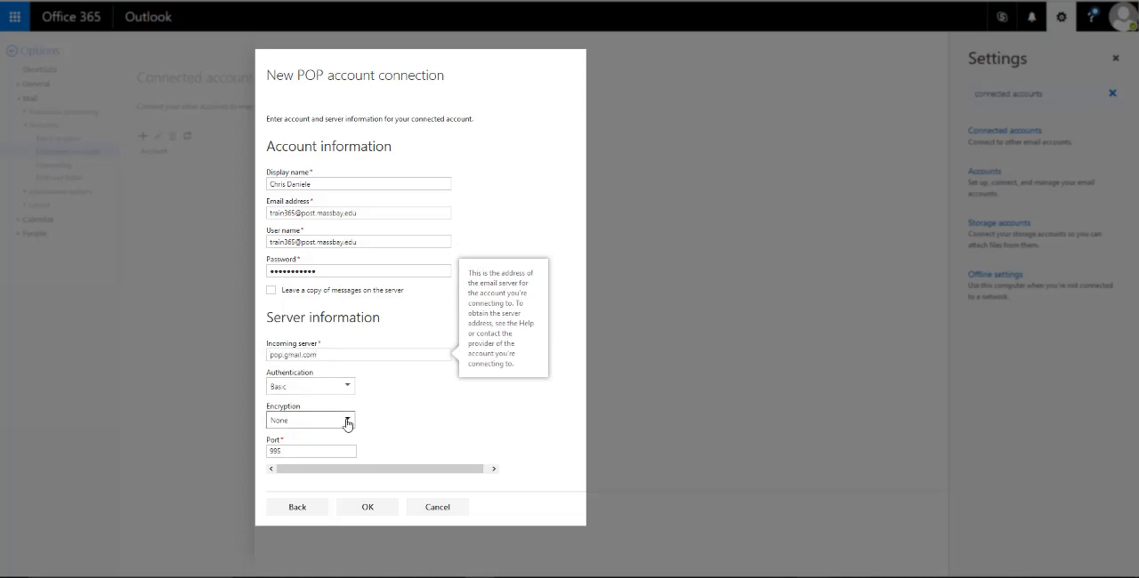
click(345, 420)
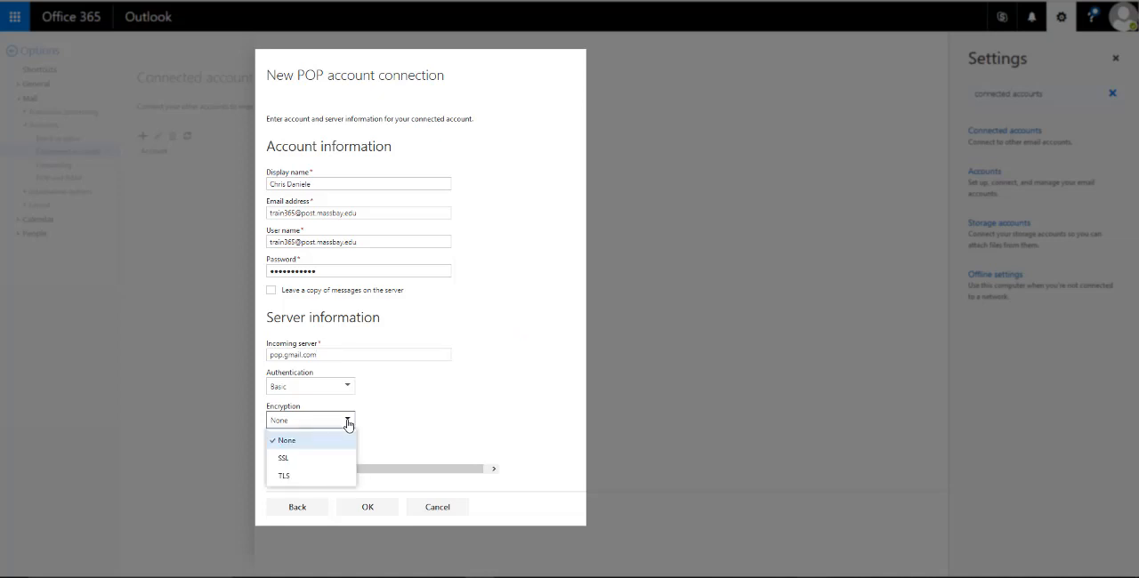
click(283, 458)
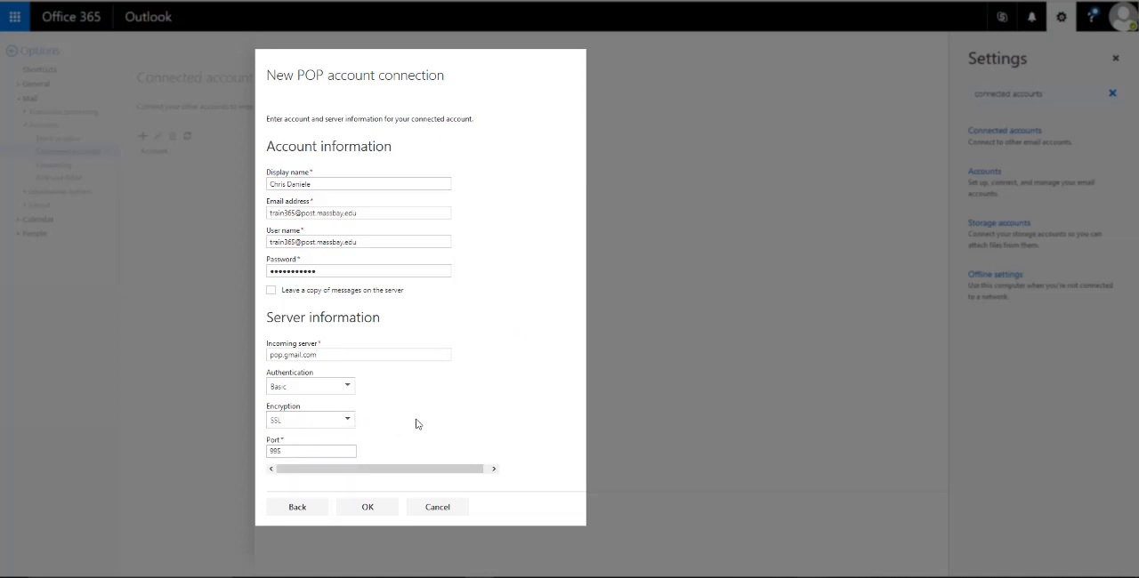
click(311, 451)
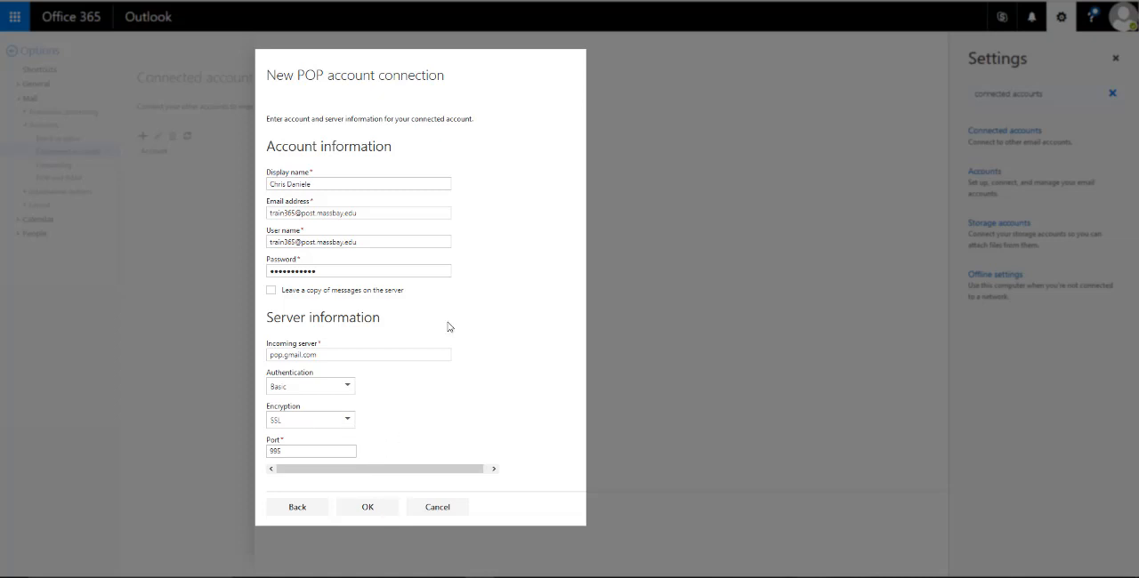
mouse_move(369, 508)
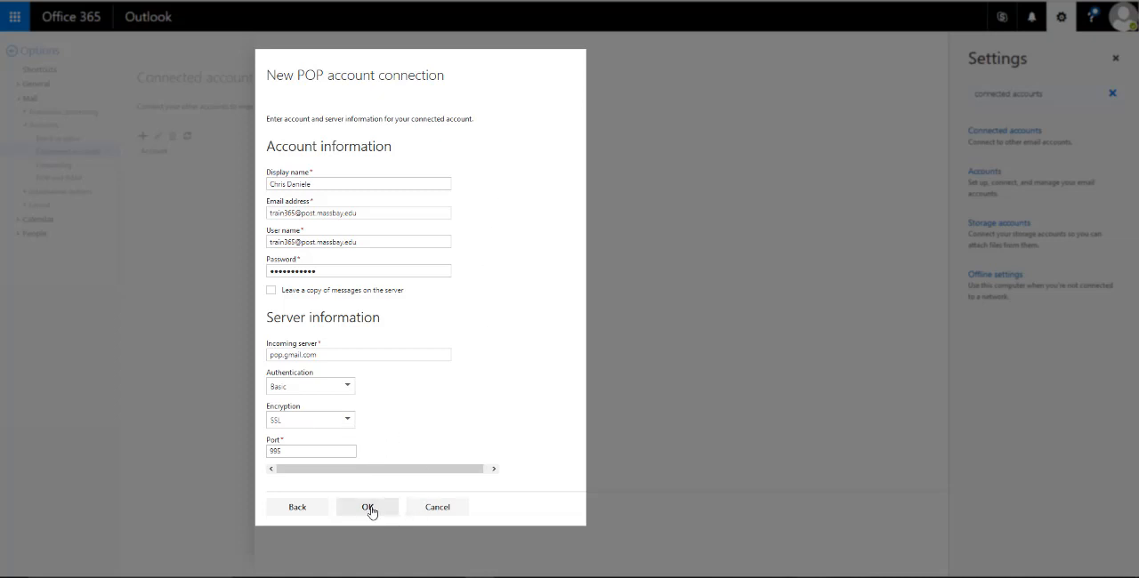
Submit the Gmail POP connection and acknowledge the import notice.
click(367, 507)
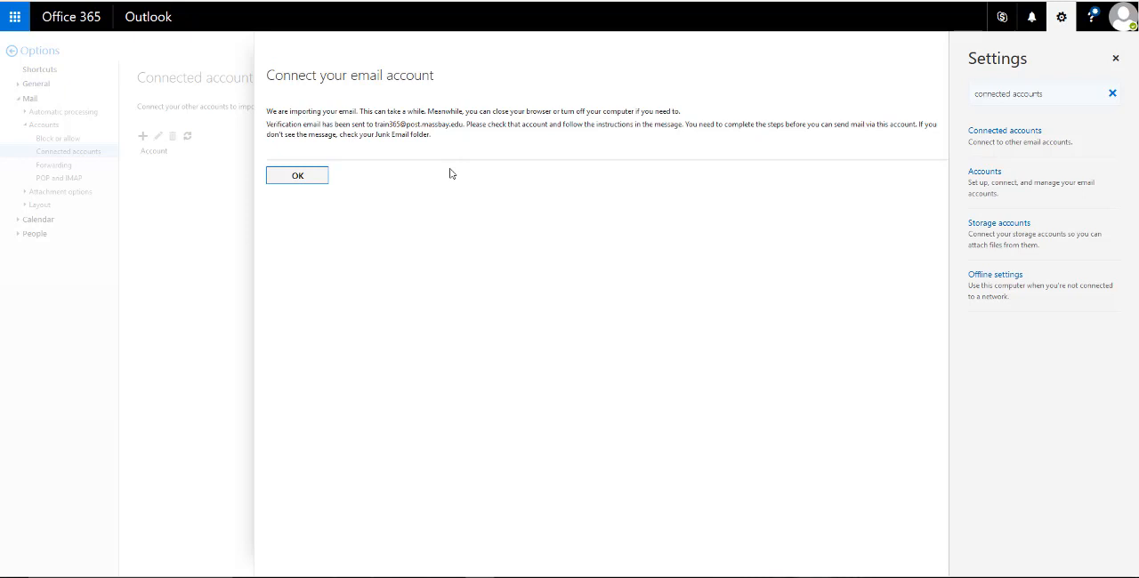
click(297, 175)
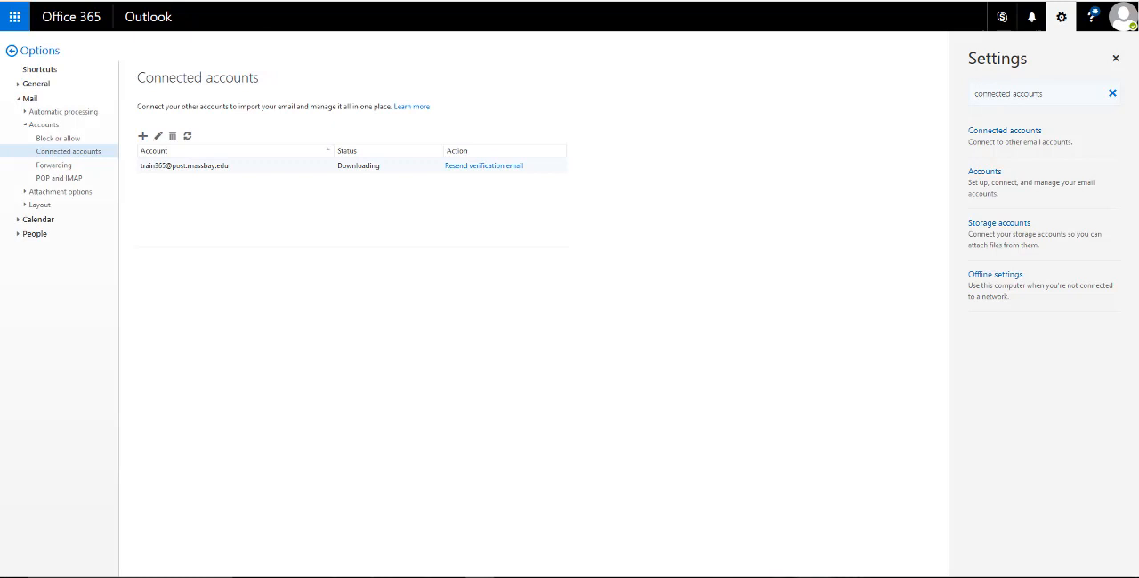
mouse_move(76, 103)
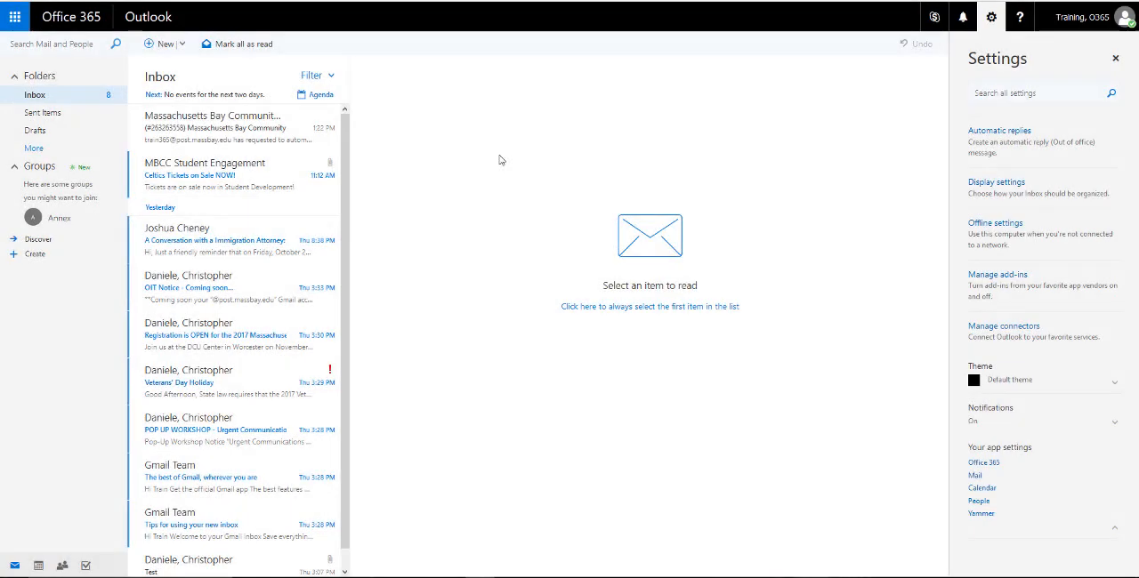
mouse_move(236, 236)
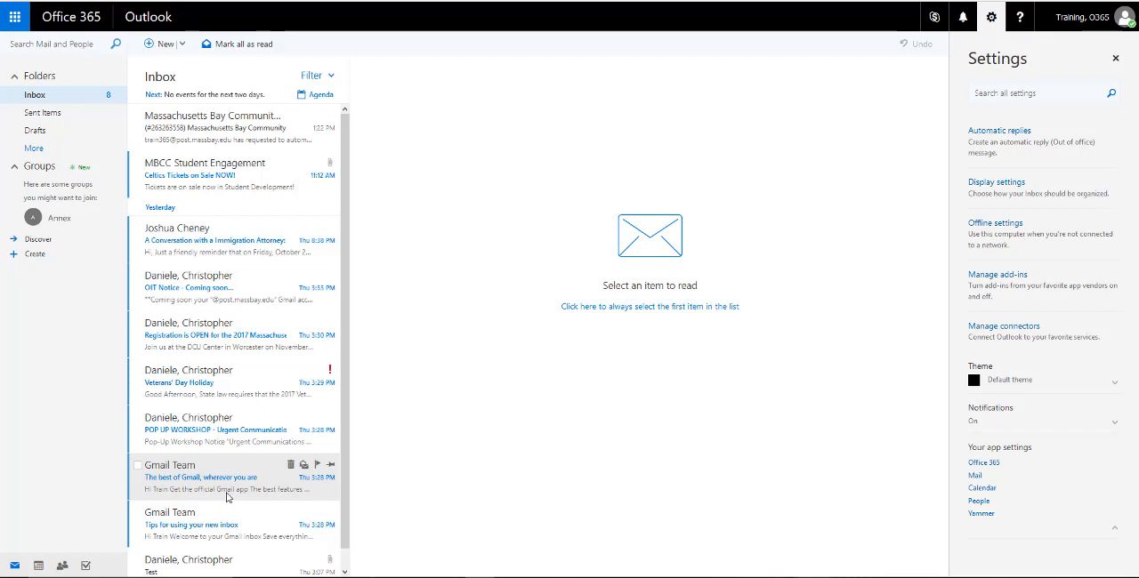
mouse_move(463, 303)
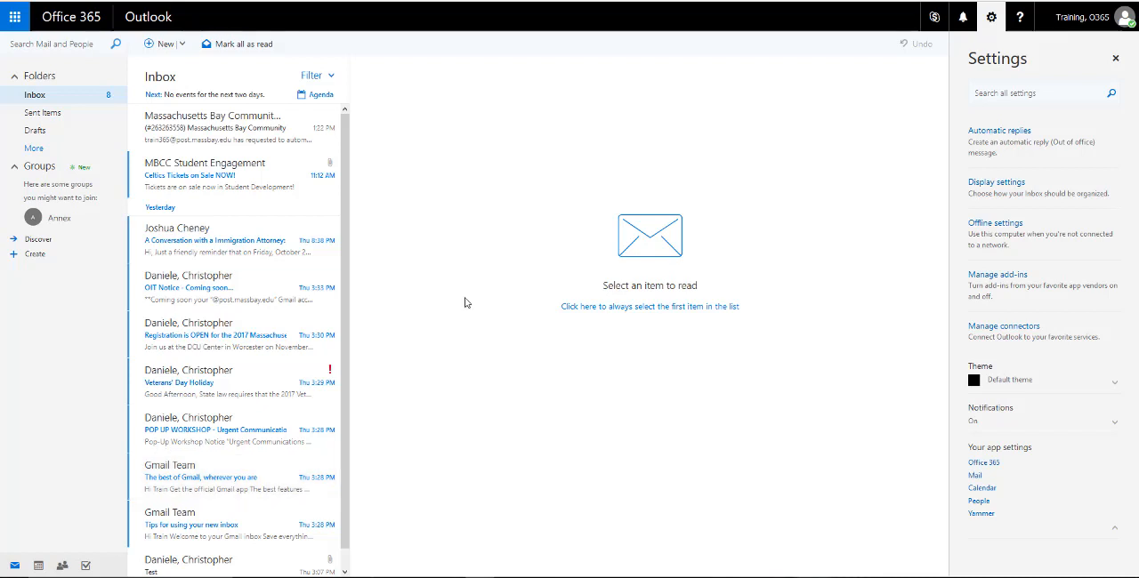